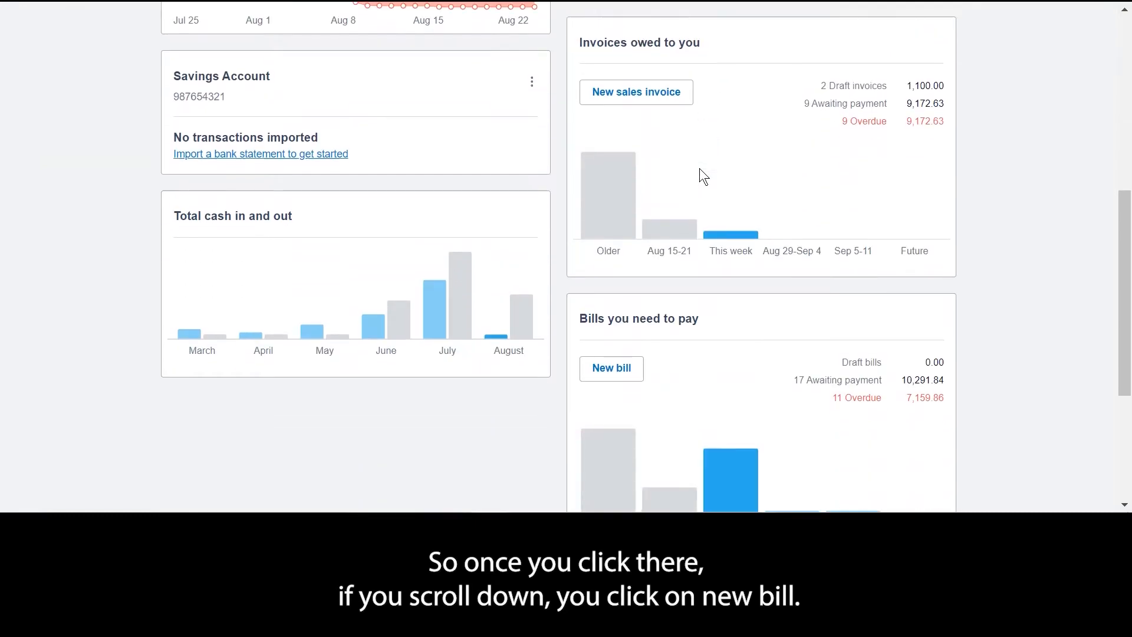
# Step: Start a new bill from the dashboard's 'Bills you need to pay' panel
pyautogui.click(612, 273)
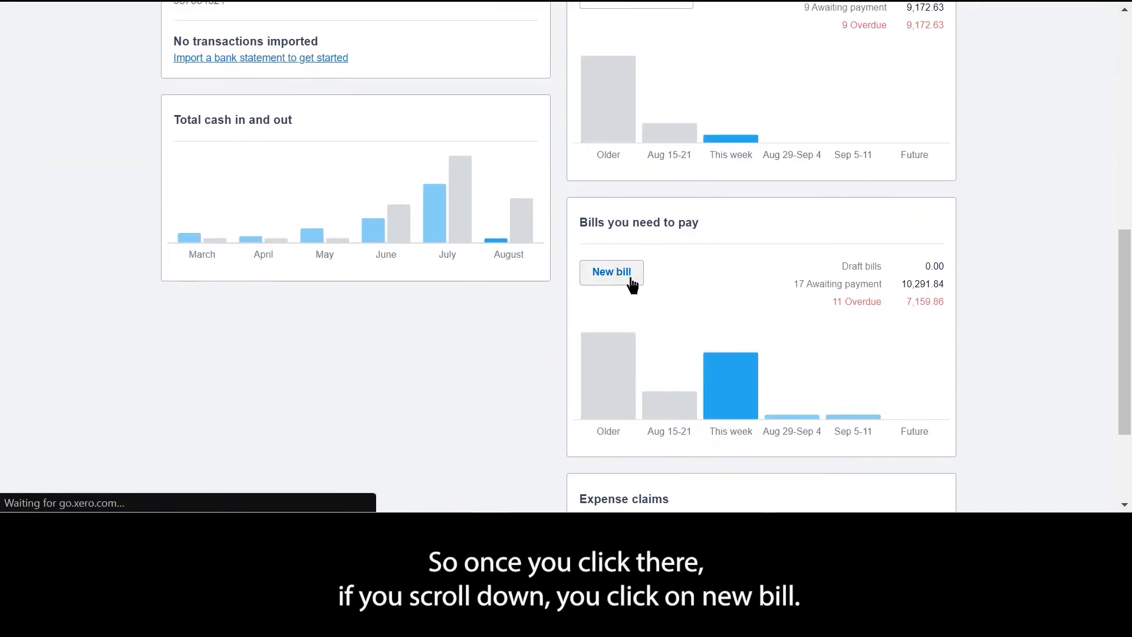
# Step: Enter supplier Evolucity LLC, bill date Aug 8, 2021 and due date Aug 15, 2021
pyautogui.click(611, 272)
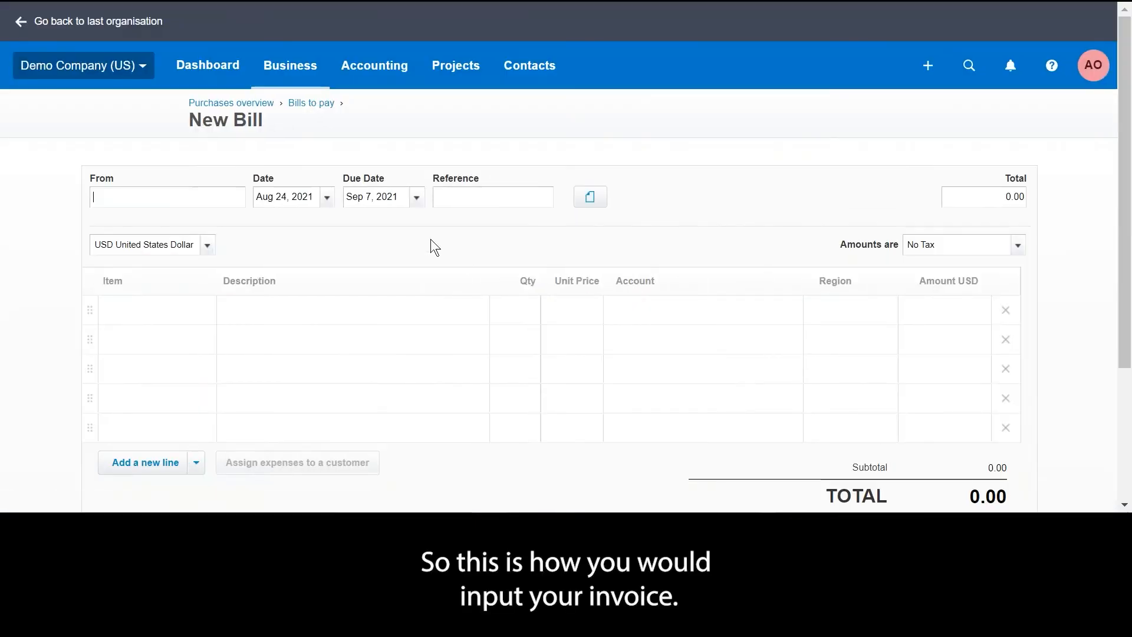
pyautogui.moveTo(639, 400)
pyautogui.write('Evolucity LLC')
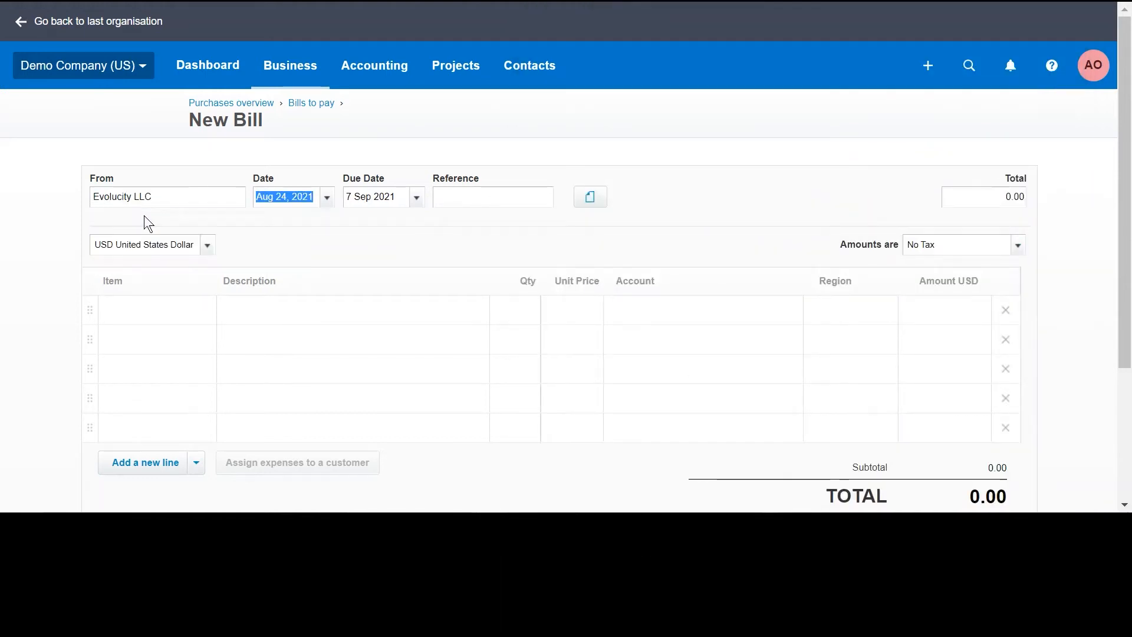
pyautogui.click(156, 197)
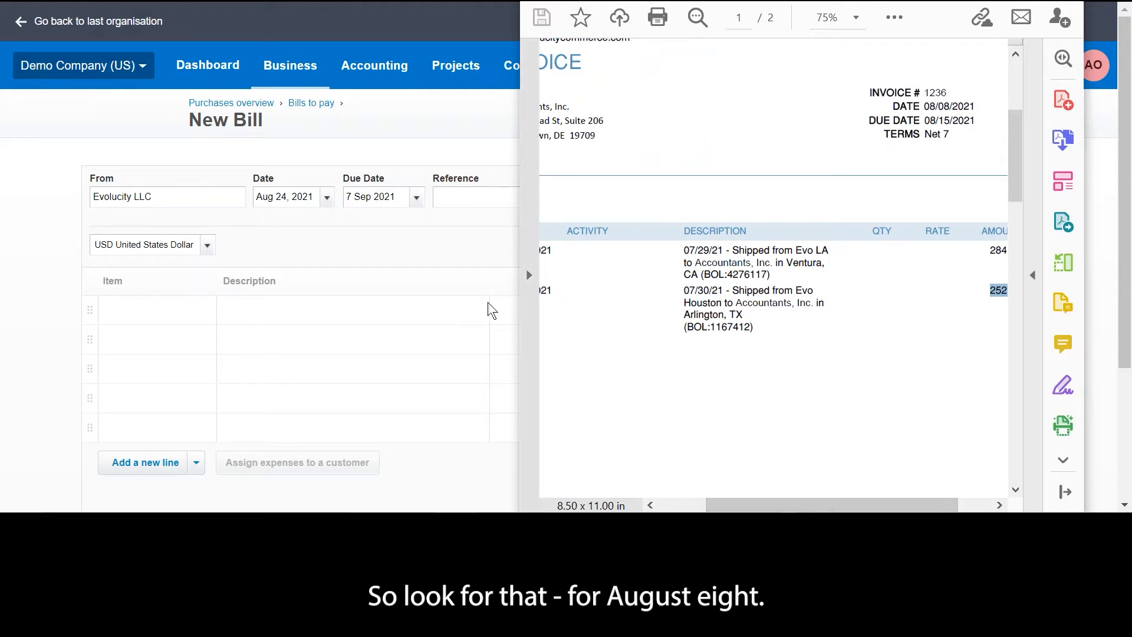
pyautogui.click(326, 197)
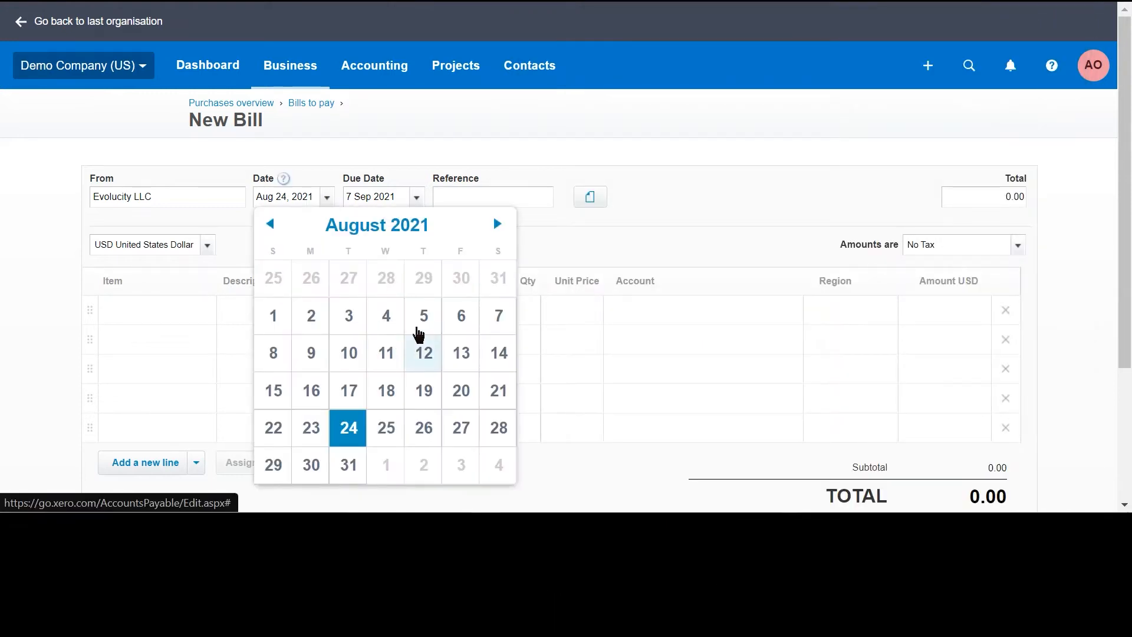
pyautogui.click(273, 352)
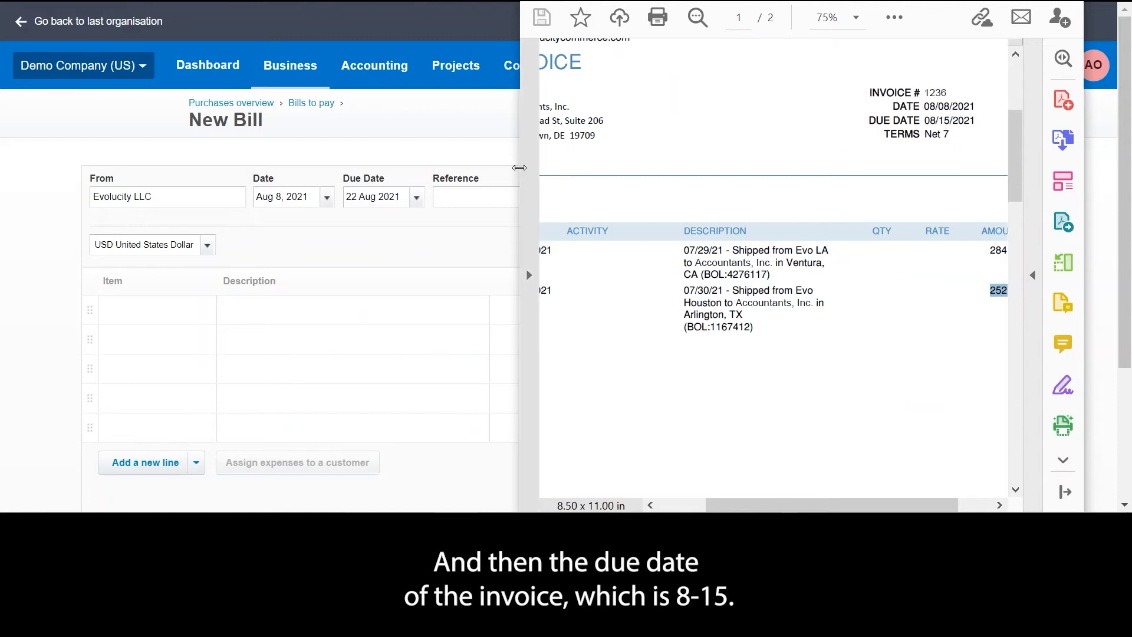
pyautogui.click(373, 197)
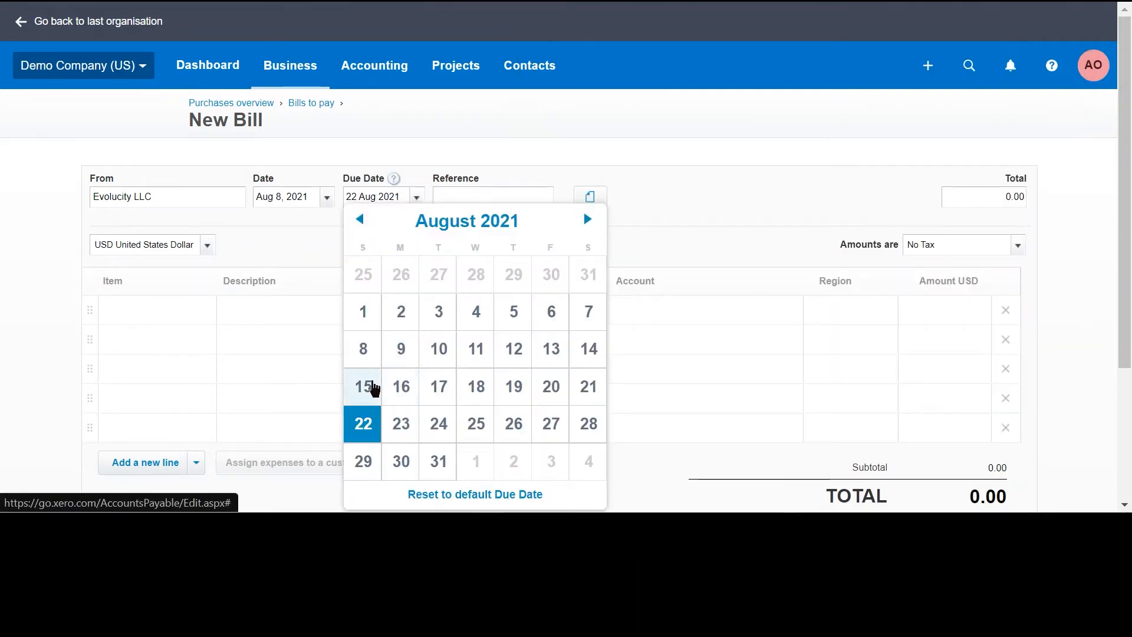
pyautogui.click(362, 386)
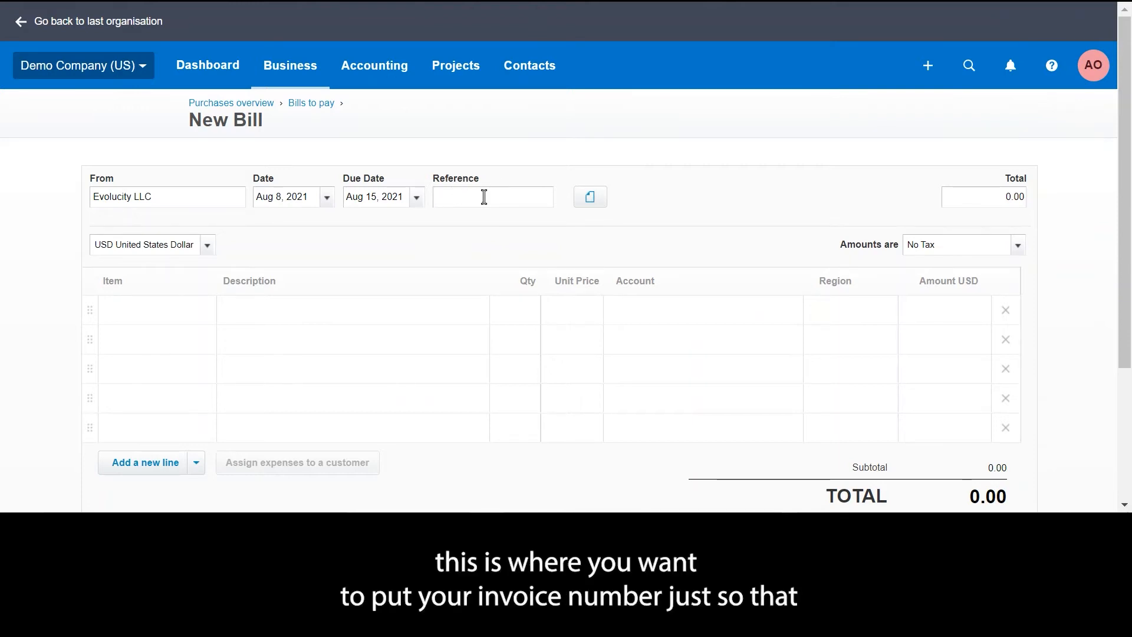
pyautogui.moveTo(481, 199)
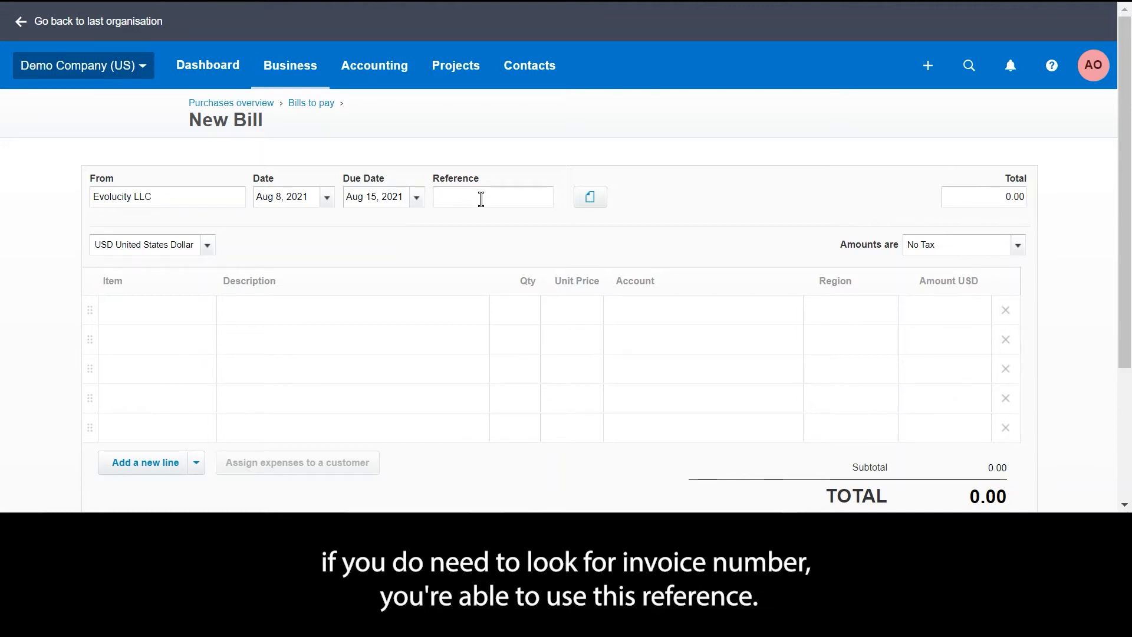
pyautogui.moveTo(526, 252)
pyautogui.write('2')
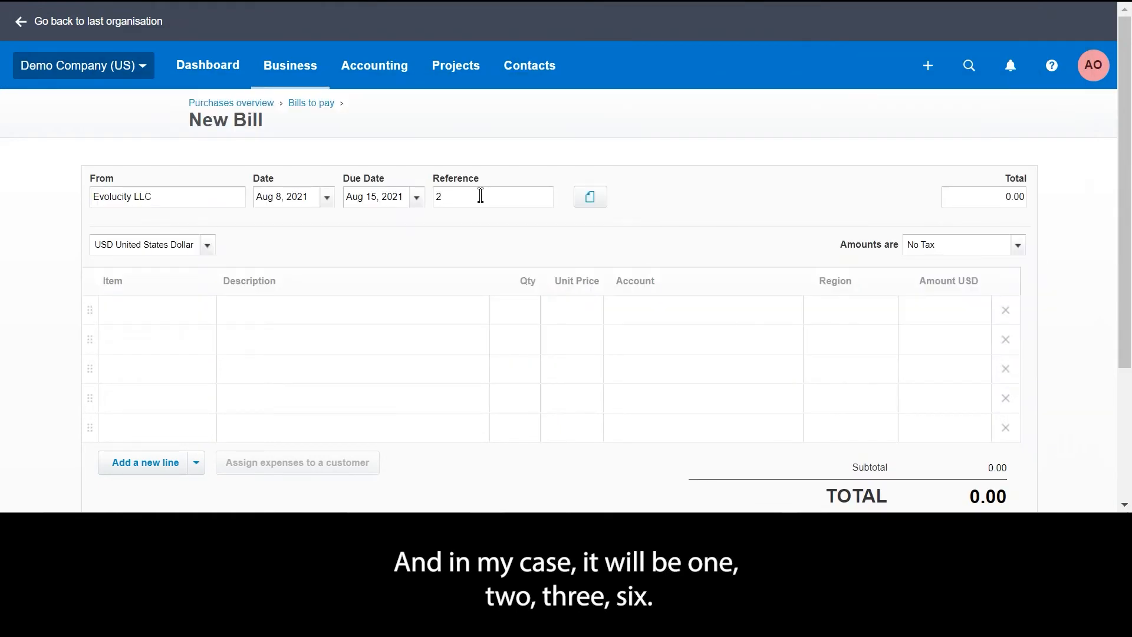
# Step: Enter 1236 as the bill reference
pyautogui.write('1236')
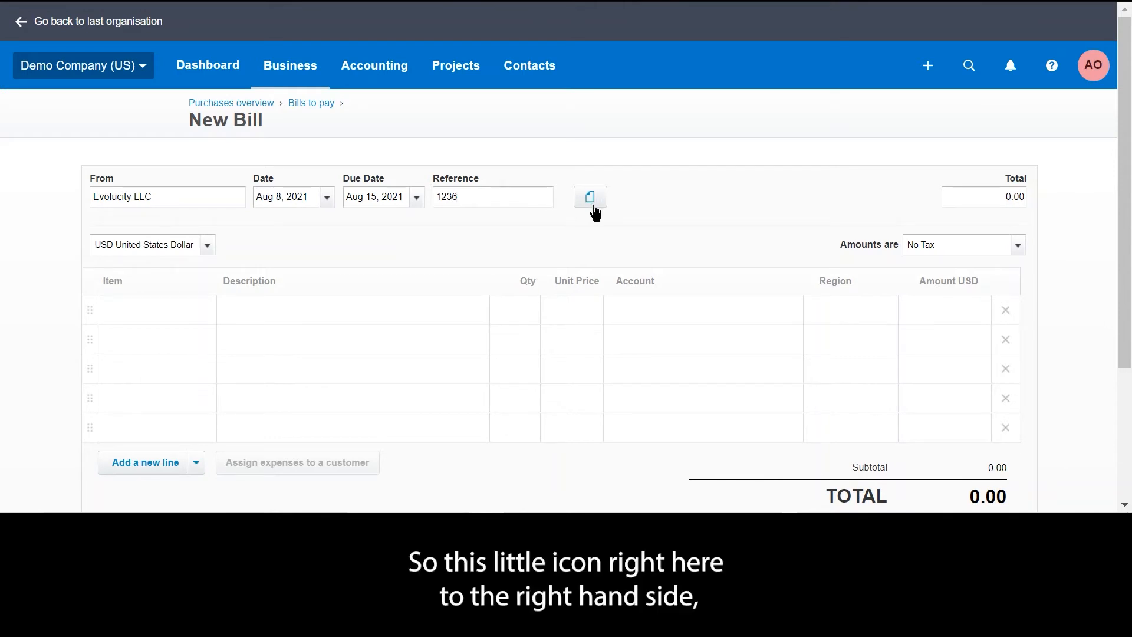
# Step: Upload the Evolucity invoice PDF as the bill's attached file
pyautogui.click(590, 197)
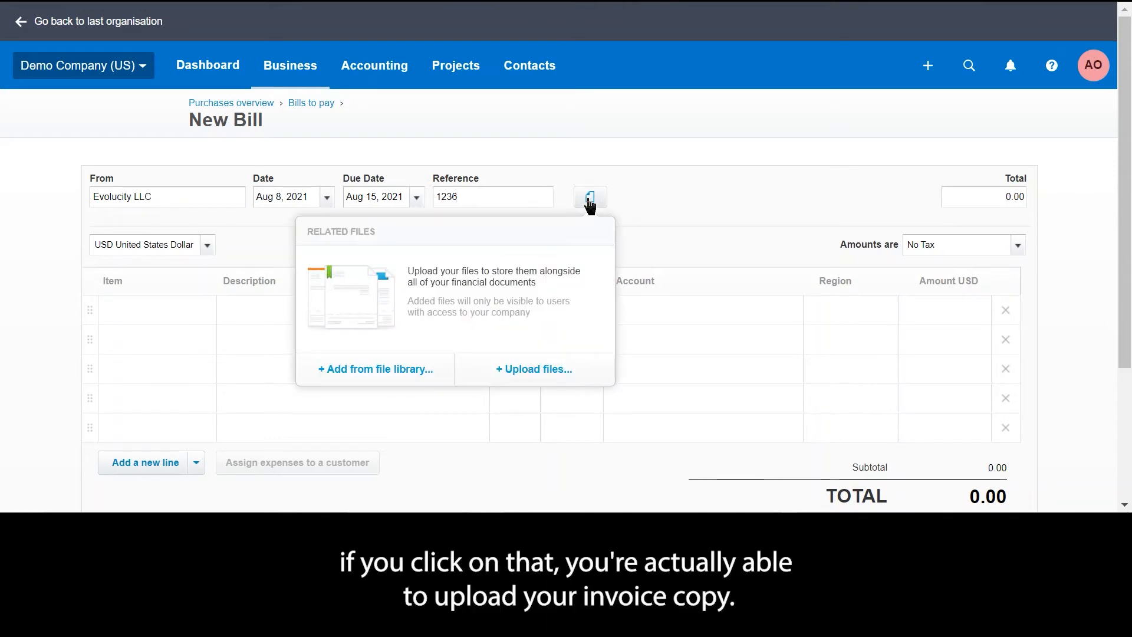
pyautogui.click(534, 369)
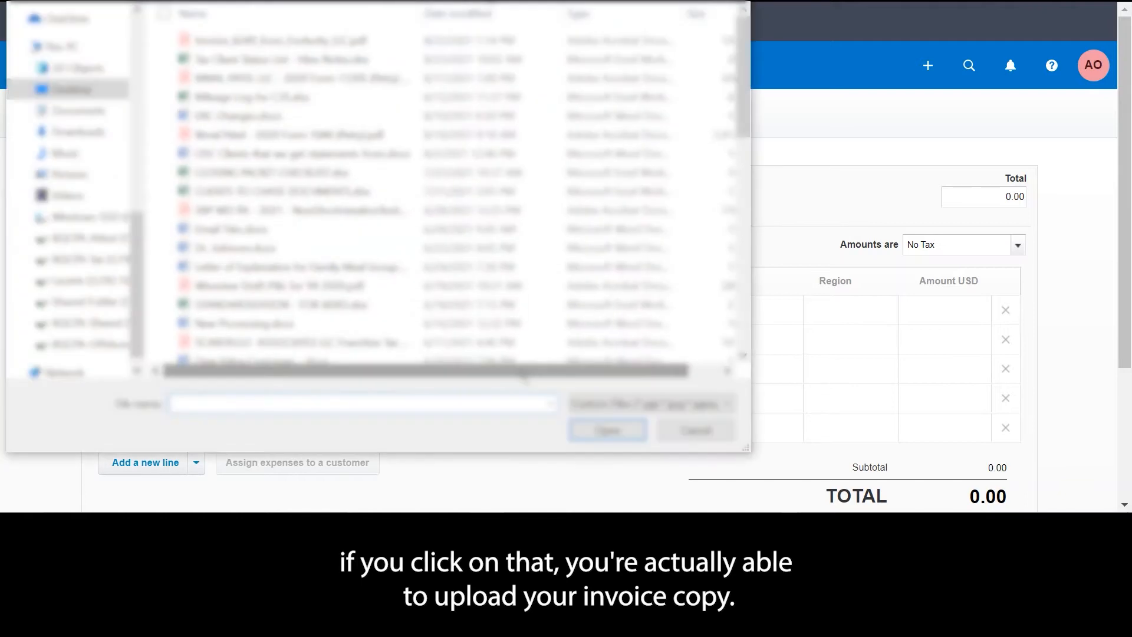
pyautogui.click(274, 40)
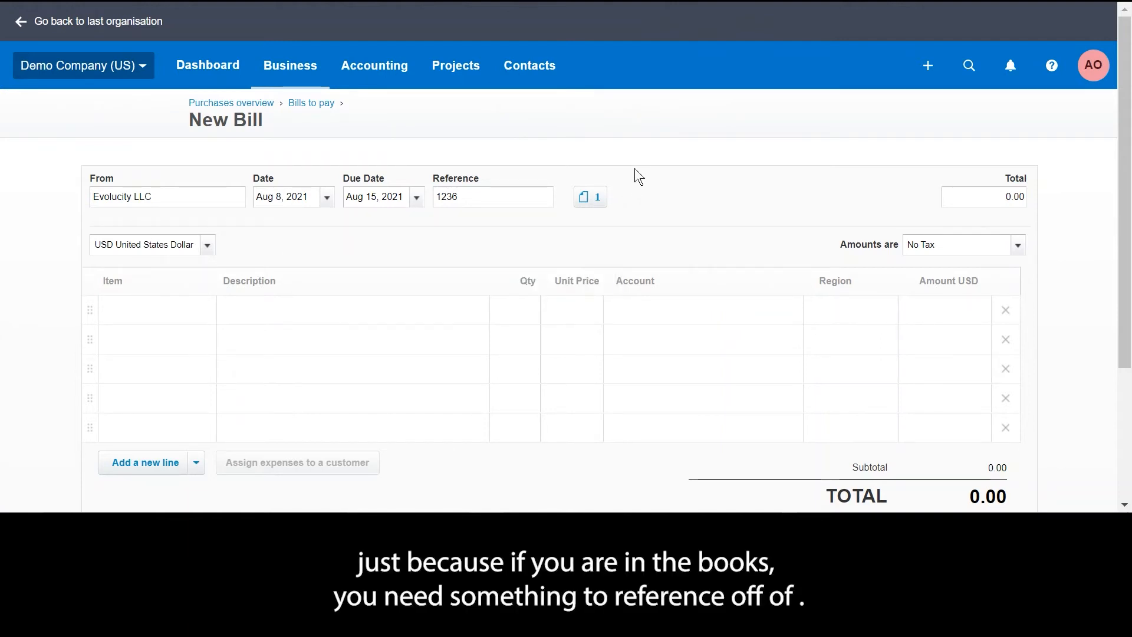
pyautogui.moveTo(596, 204)
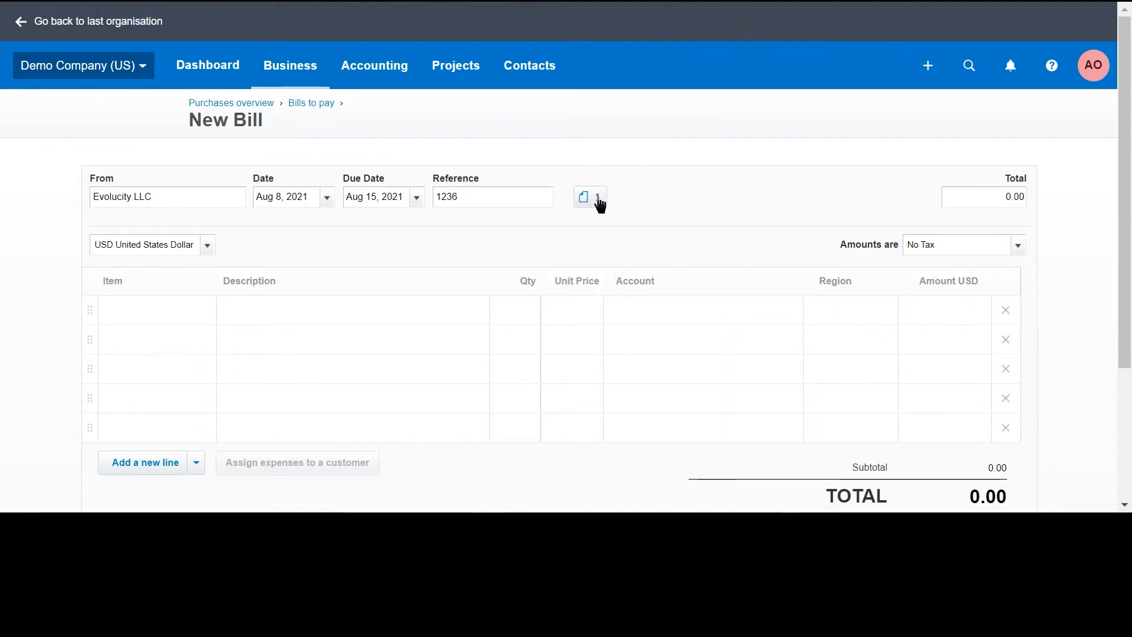
pyautogui.click(584, 197)
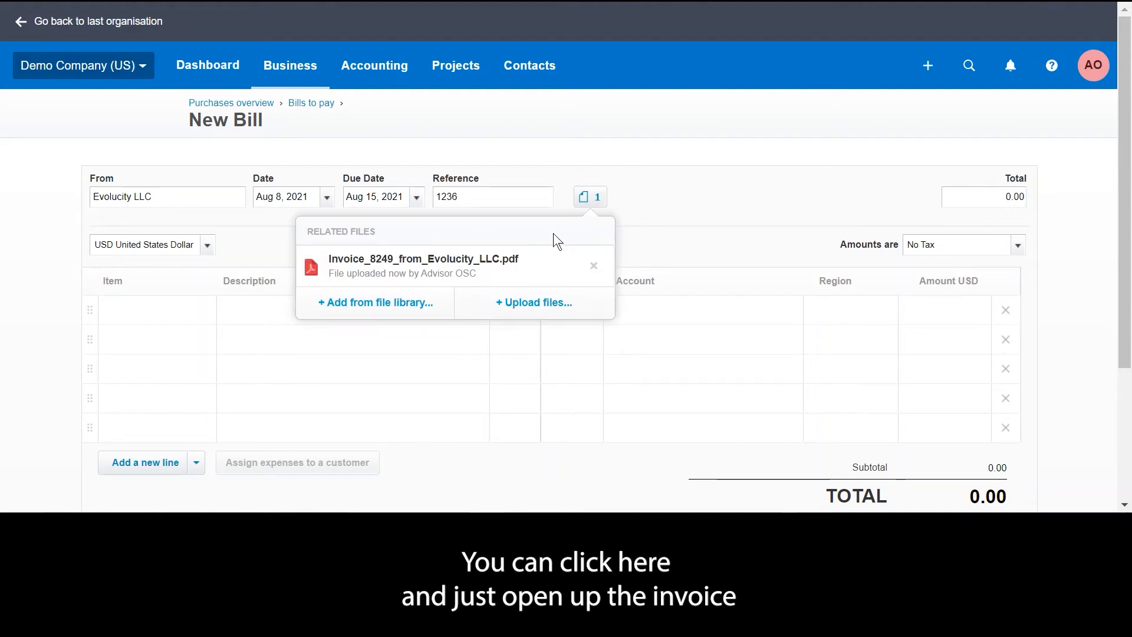
pyautogui.click(427, 259)
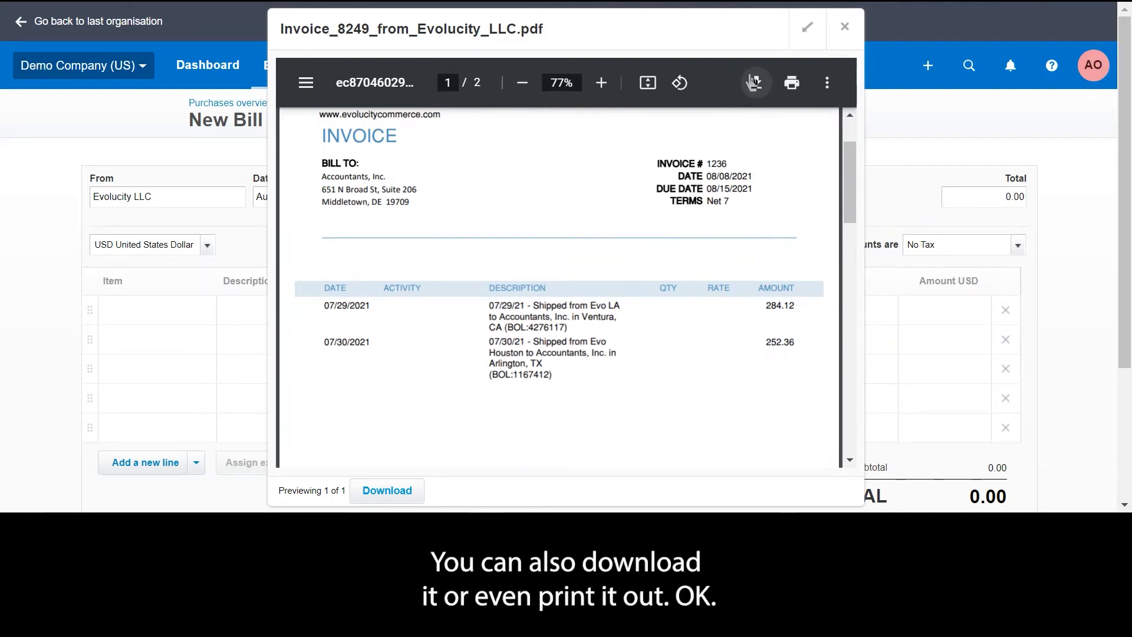
pyautogui.moveTo(844, 33)
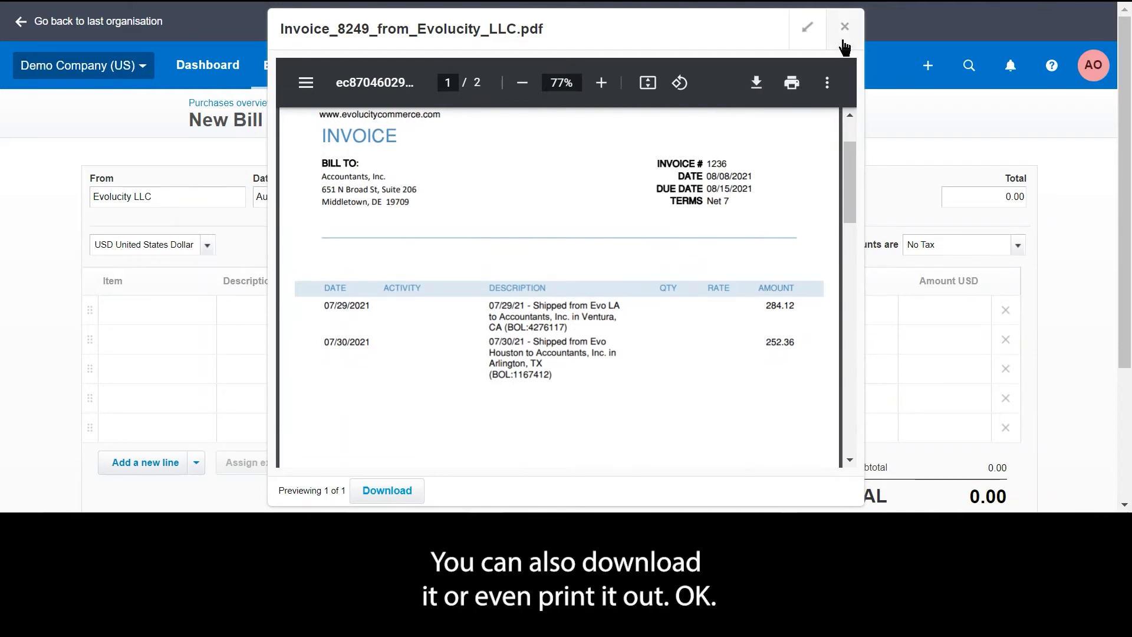
pyautogui.click(844, 26)
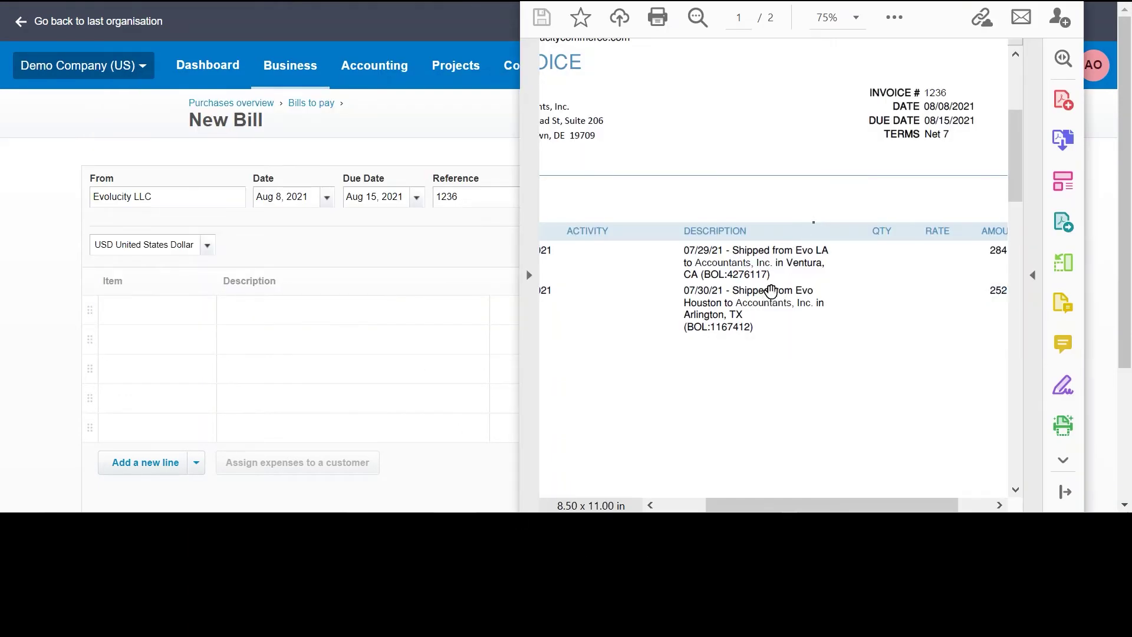
# Step: Copy the Ventura and Arlington shipment descriptions from the invoice into two bill lines
pyautogui.doubleClick(729, 264)
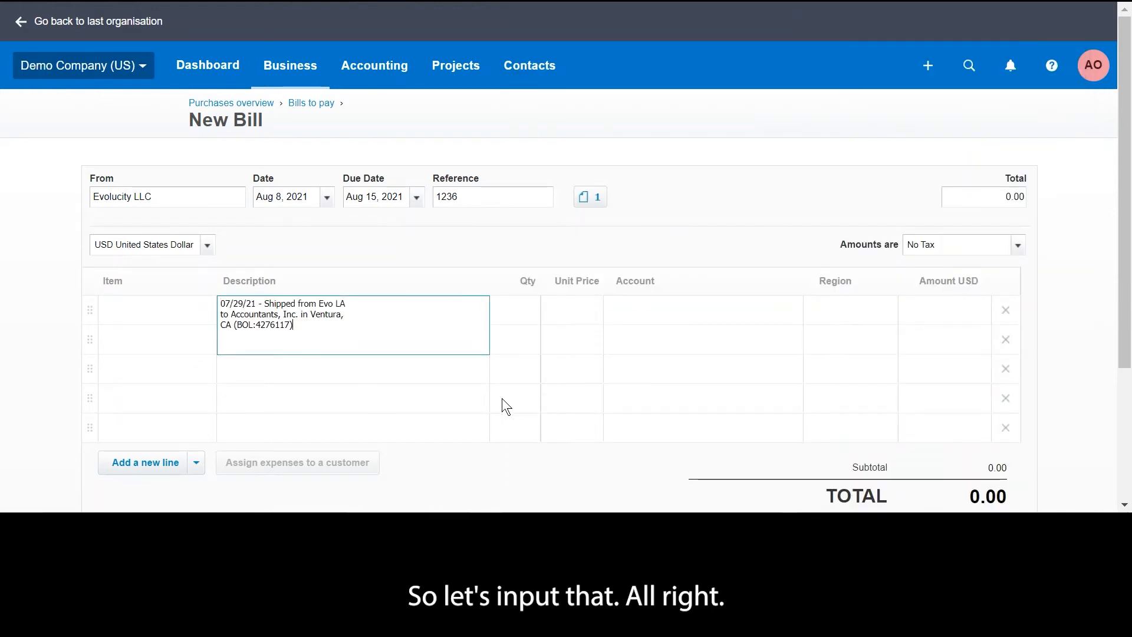
pyautogui.click(590, 196)
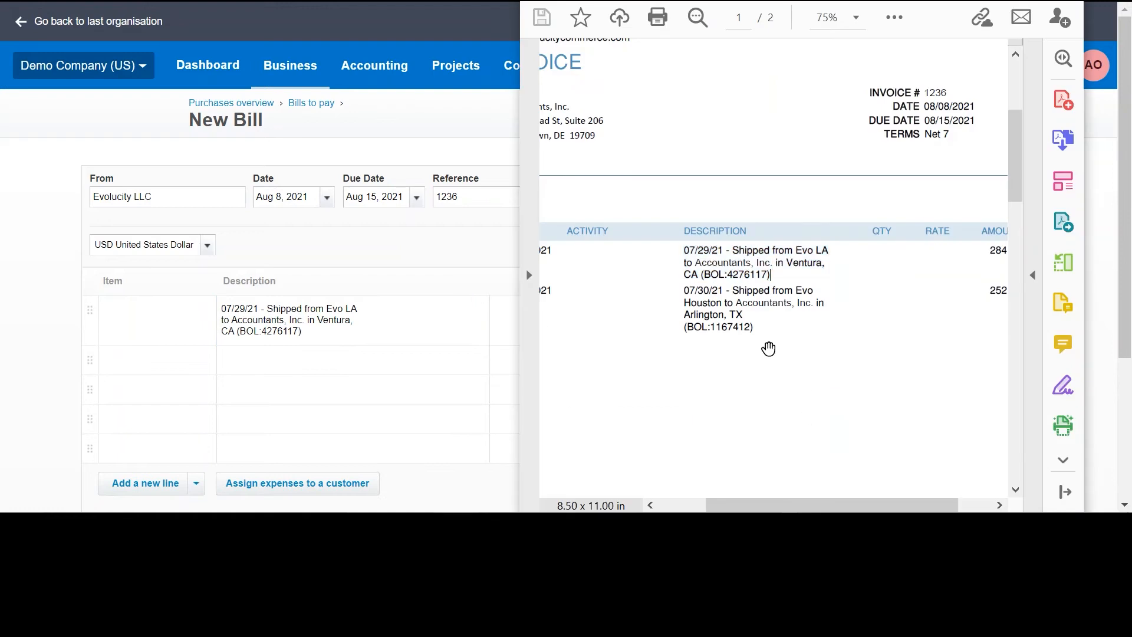
pyautogui.moveTo(683, 314); pyautogui.dragTo(754, 327)
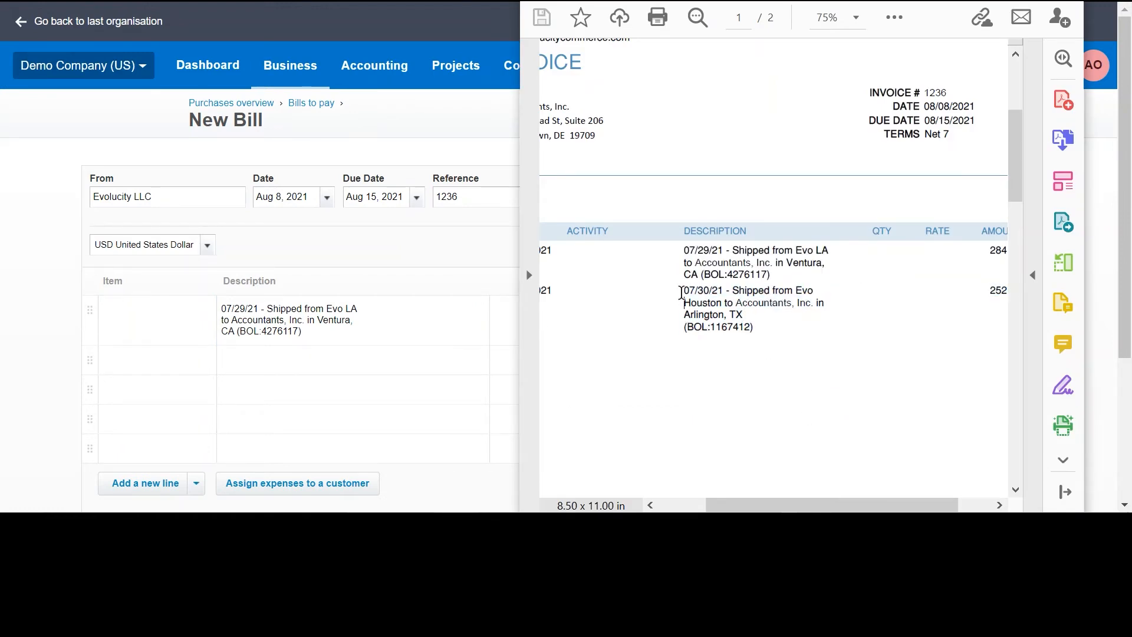
pyautogui.moveTo(685, 290); pyautogui.dragTo(753, 326)
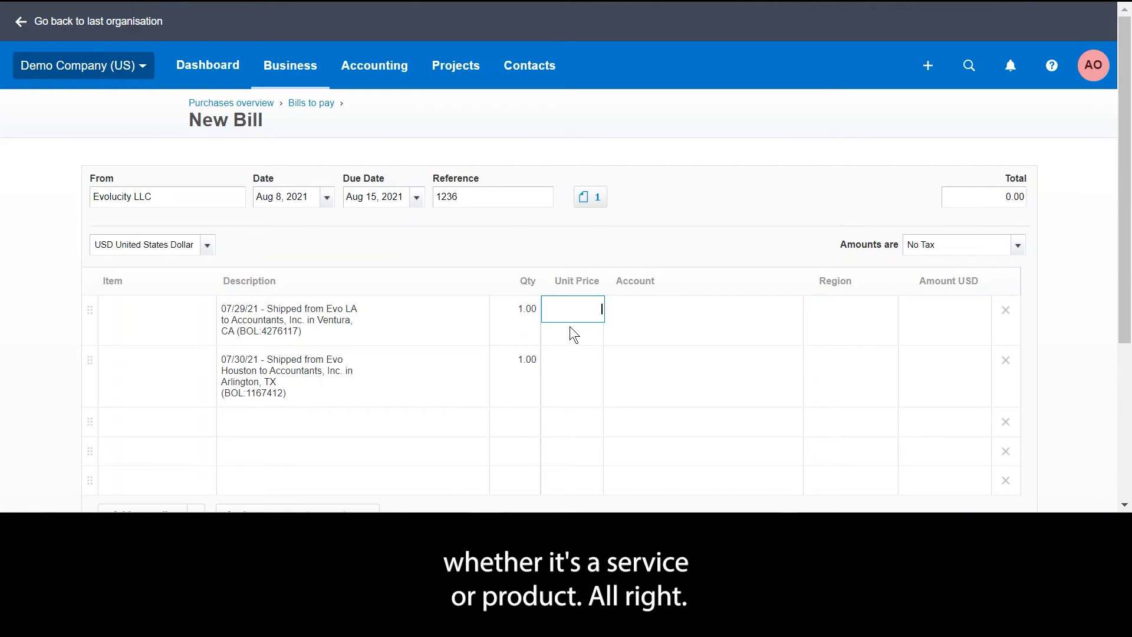
# Step: Read amounts 284.12 and 252.36 from the invoice into the lines' unit prices
pyautogui.click(590, 197)
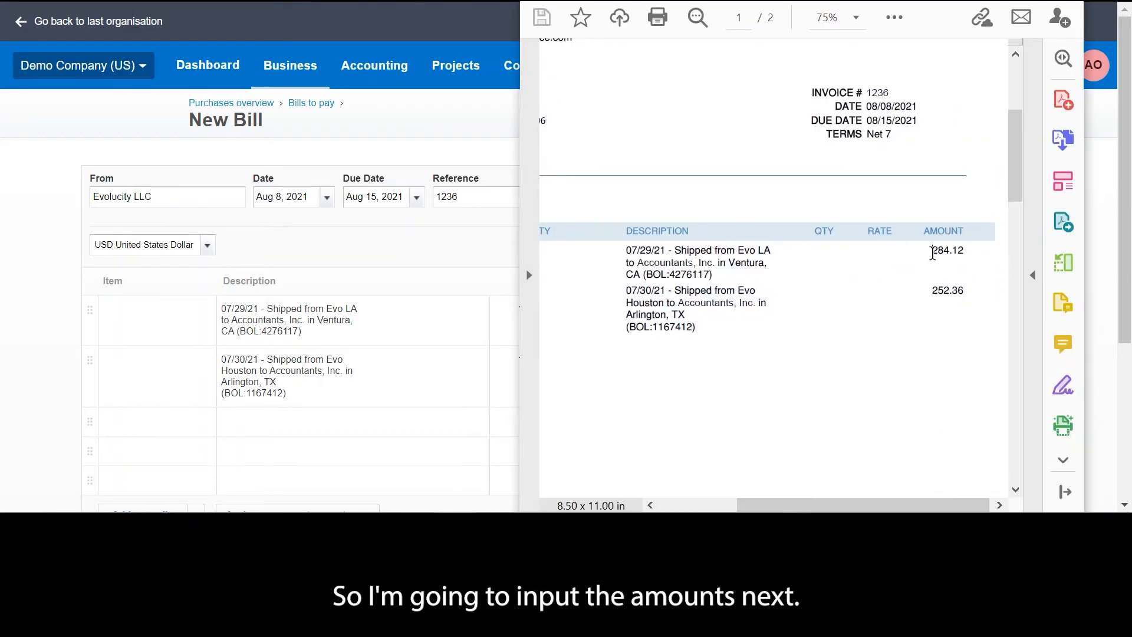
pyautogui.doubleClick(947, 250)
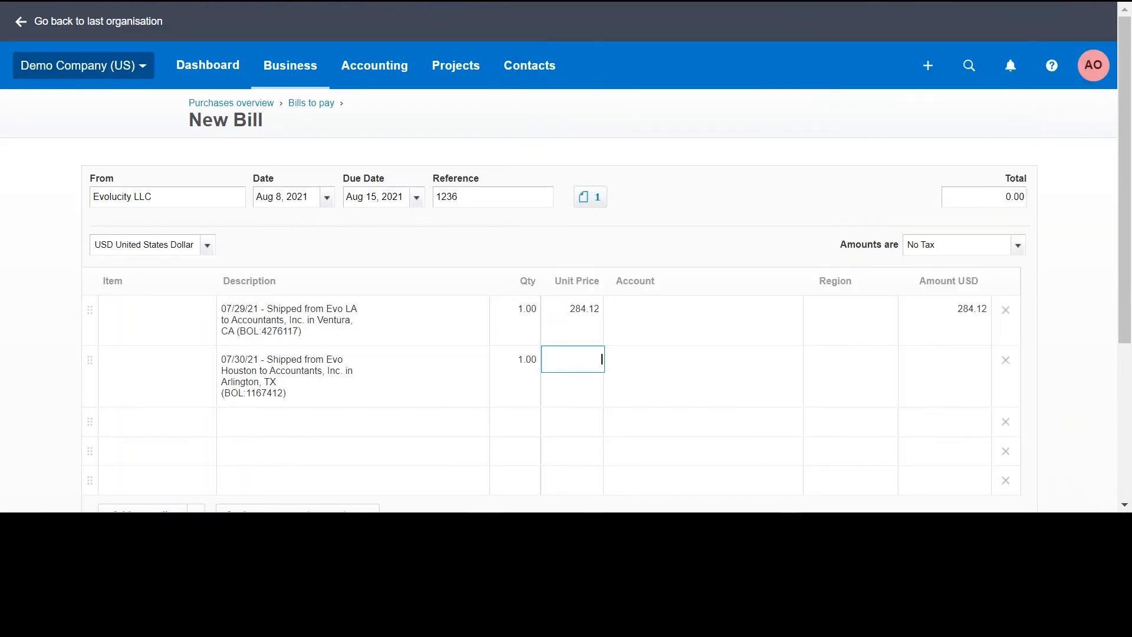
pyautogui.click(591, 197)
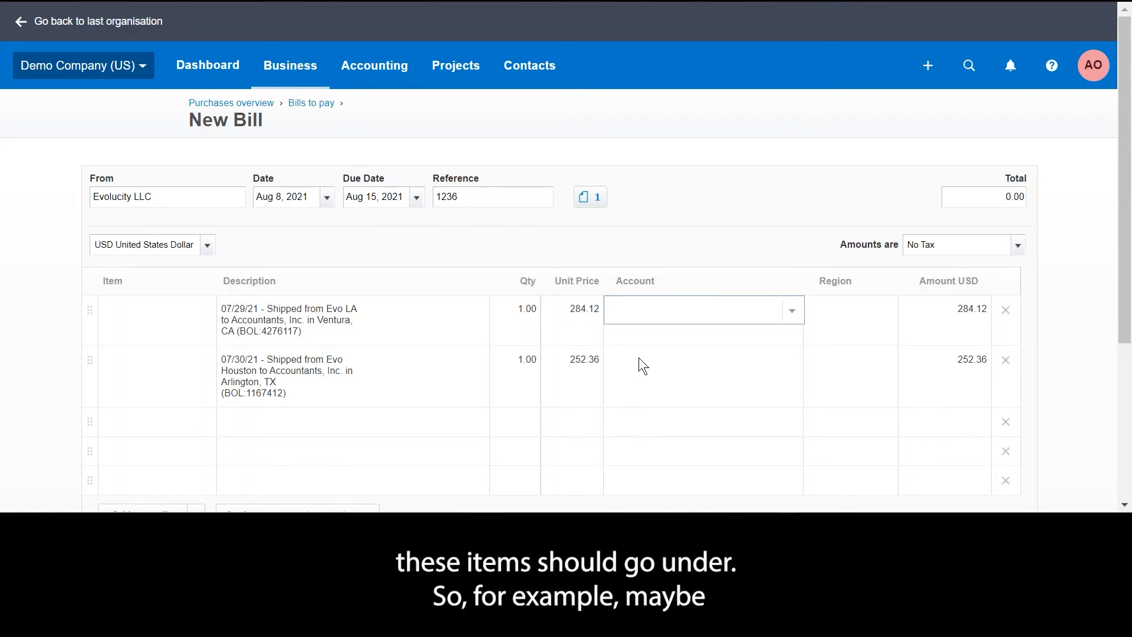
# Step: Set line accounts to 652 - Office Expenses and 624 - Postage & Delivery
pyautogui.write('Office')
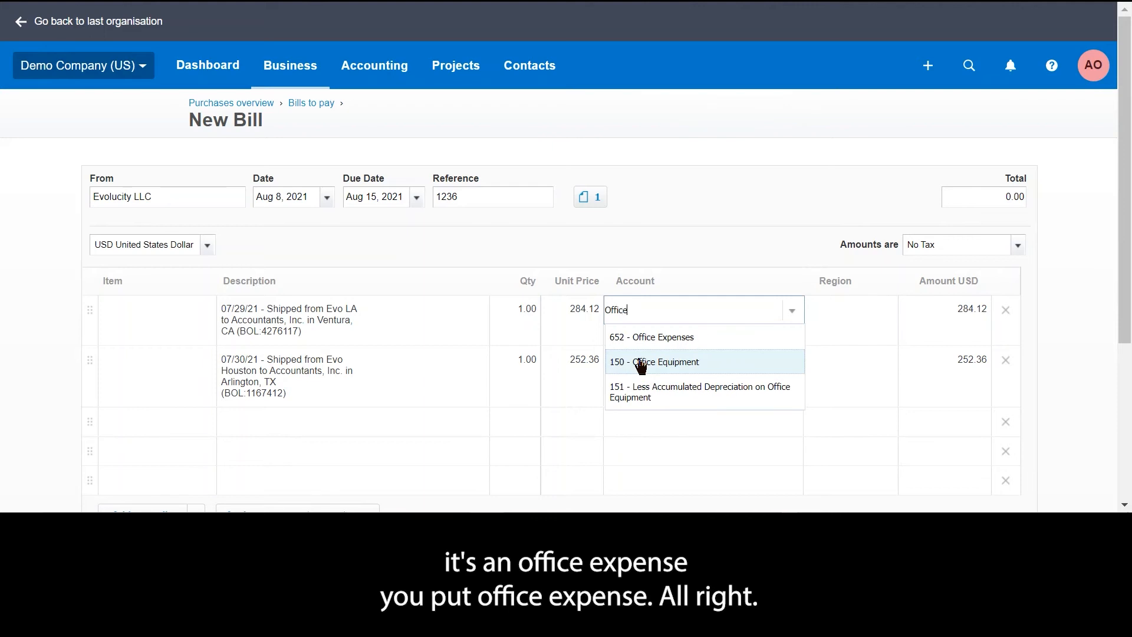
pyautogui.click(651, 337)
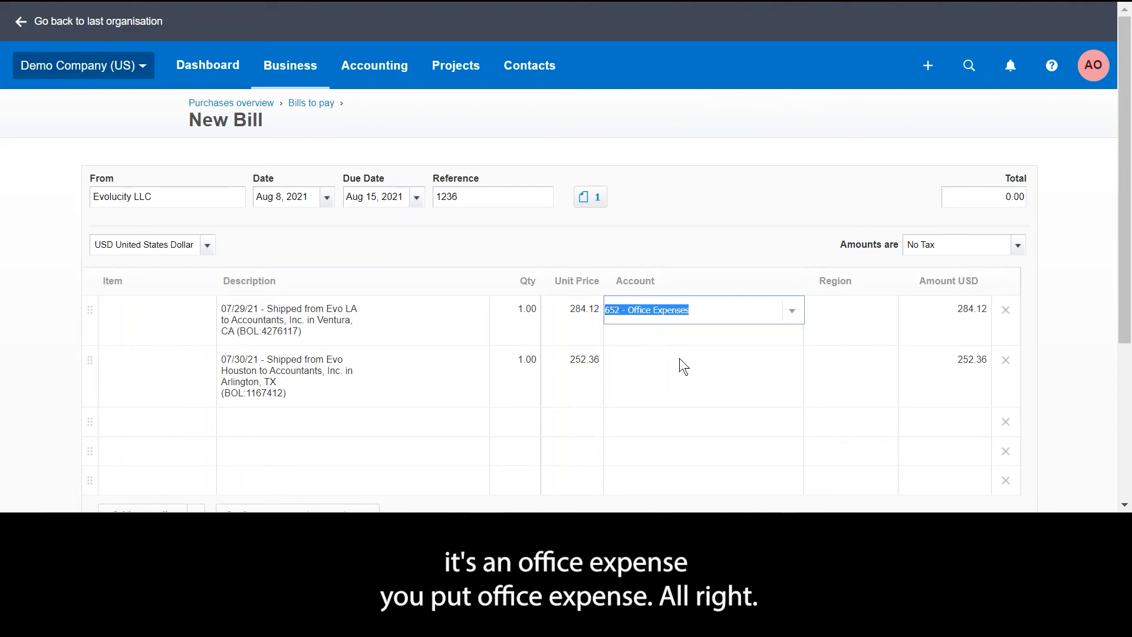
pyautogui.click(681, 360)
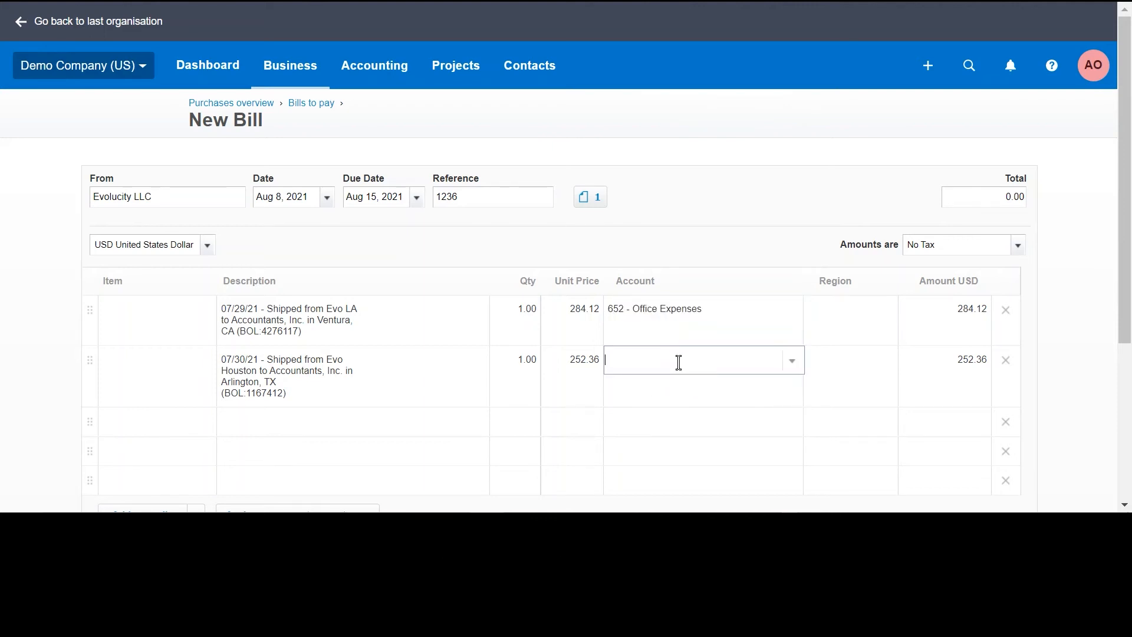
pyautogui.click(791, 360)
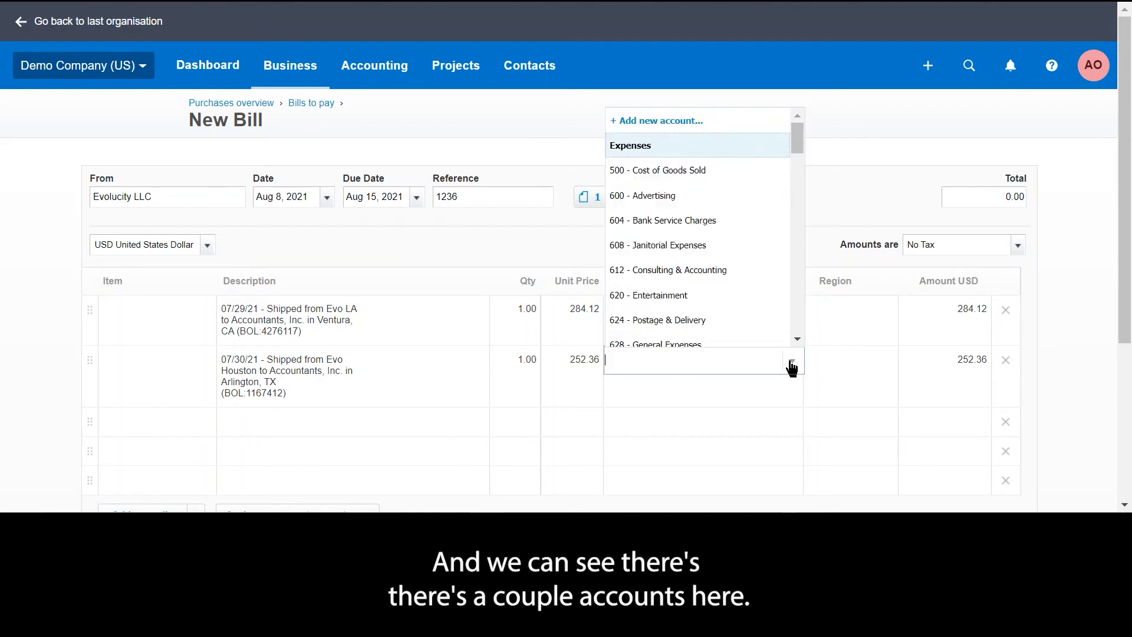
pyautogui.moveTo(681, 215)
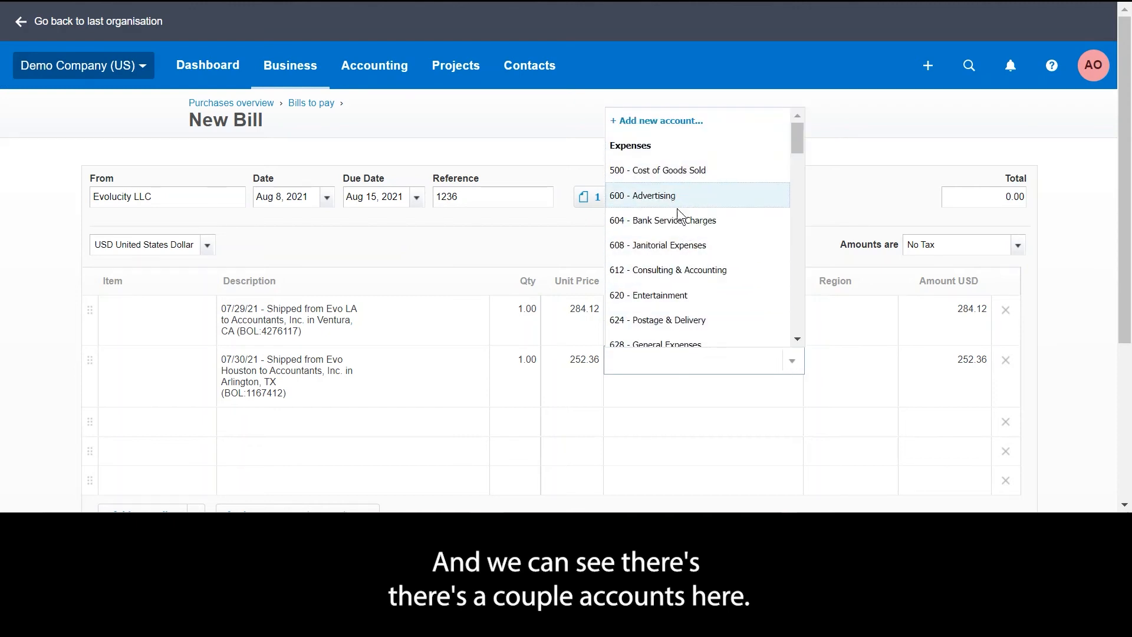
pyautogui.click(658, 320)
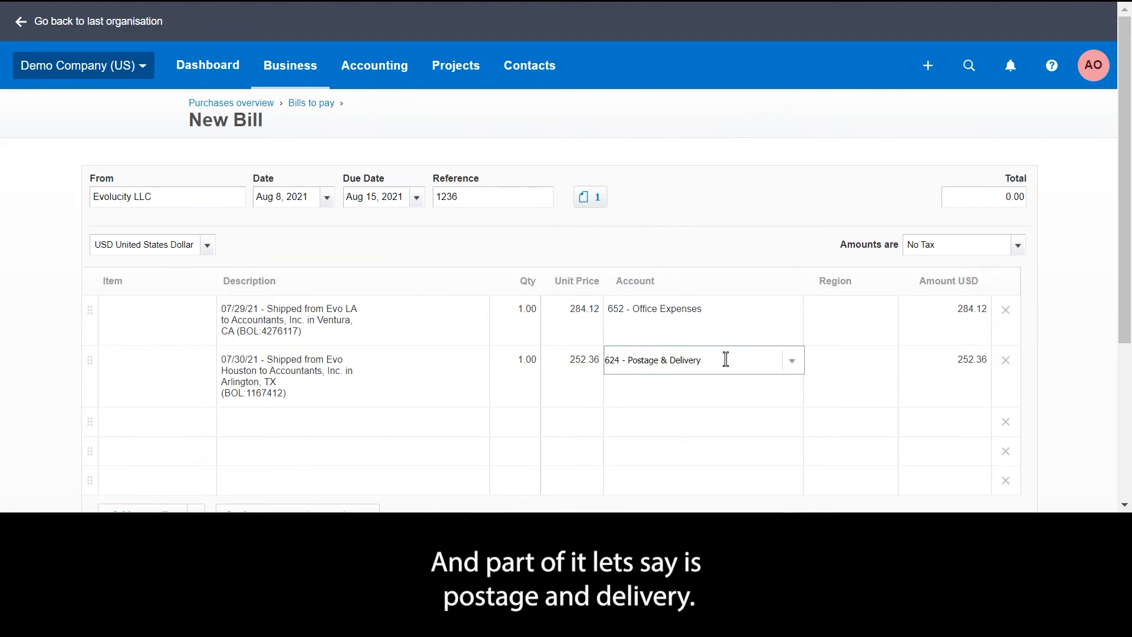
pyautogui.scroll(-3)
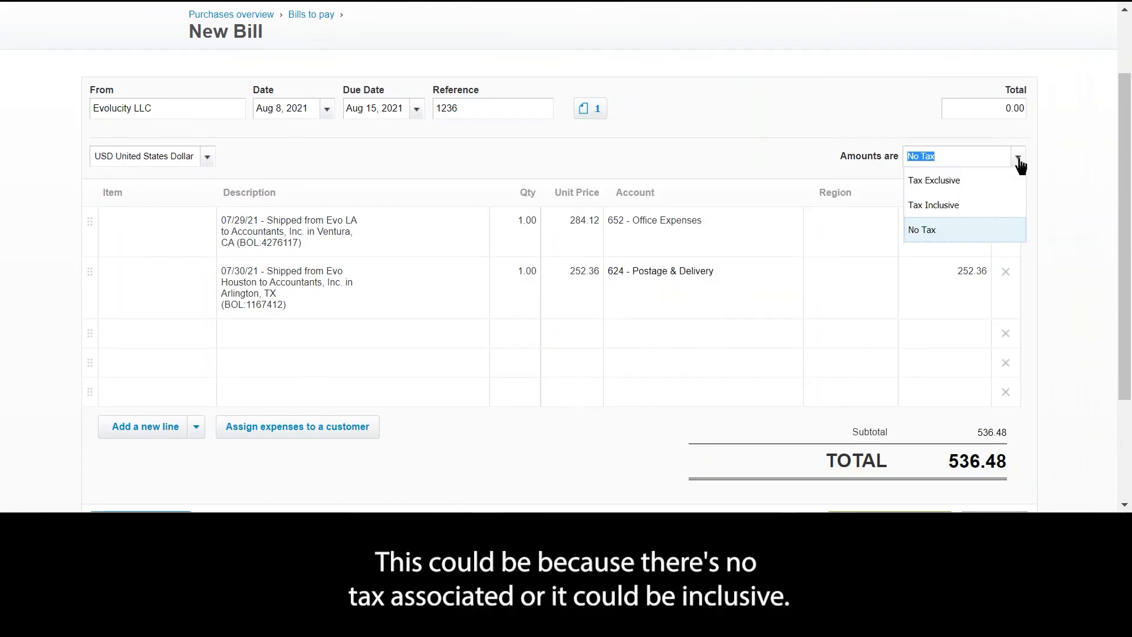
# Step: Switch 'Amounts are' to Tax Inclusive, leaving both lines Tax Exempt (0%)
pyautogui.click(933, 204)
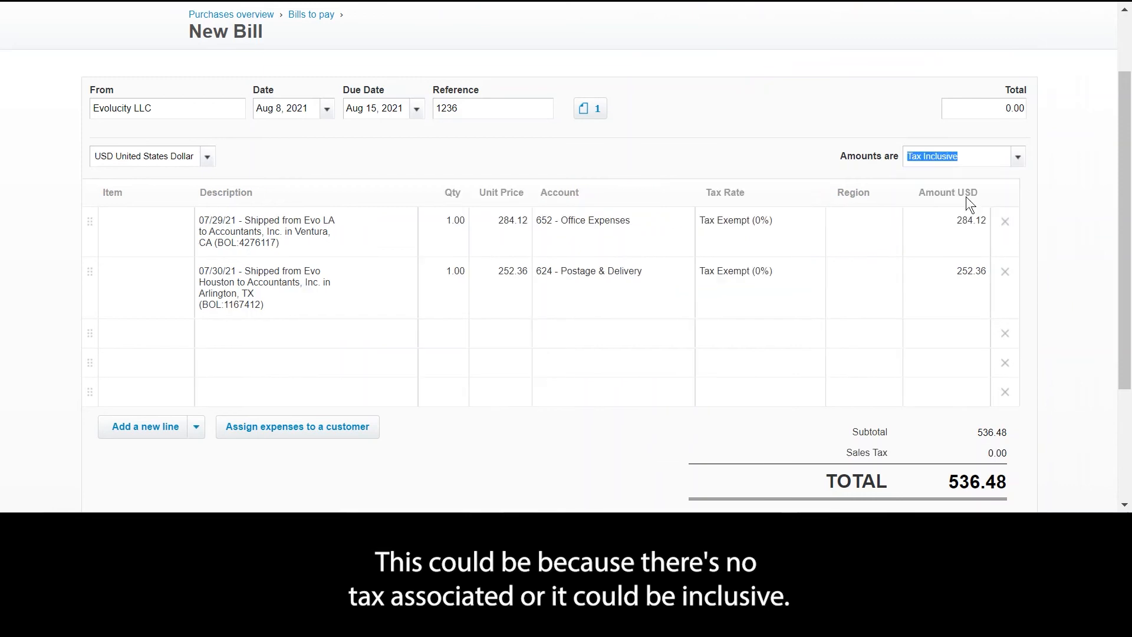
pyautogui.moveTo(942, 195)
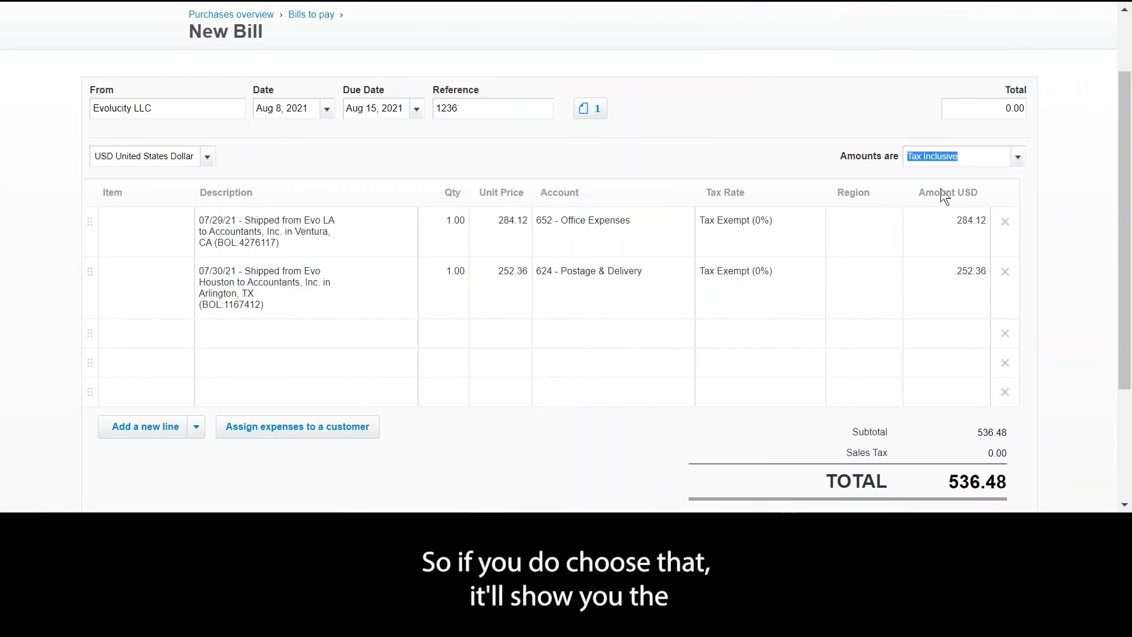
pyautogui.moveTo(726, 226)
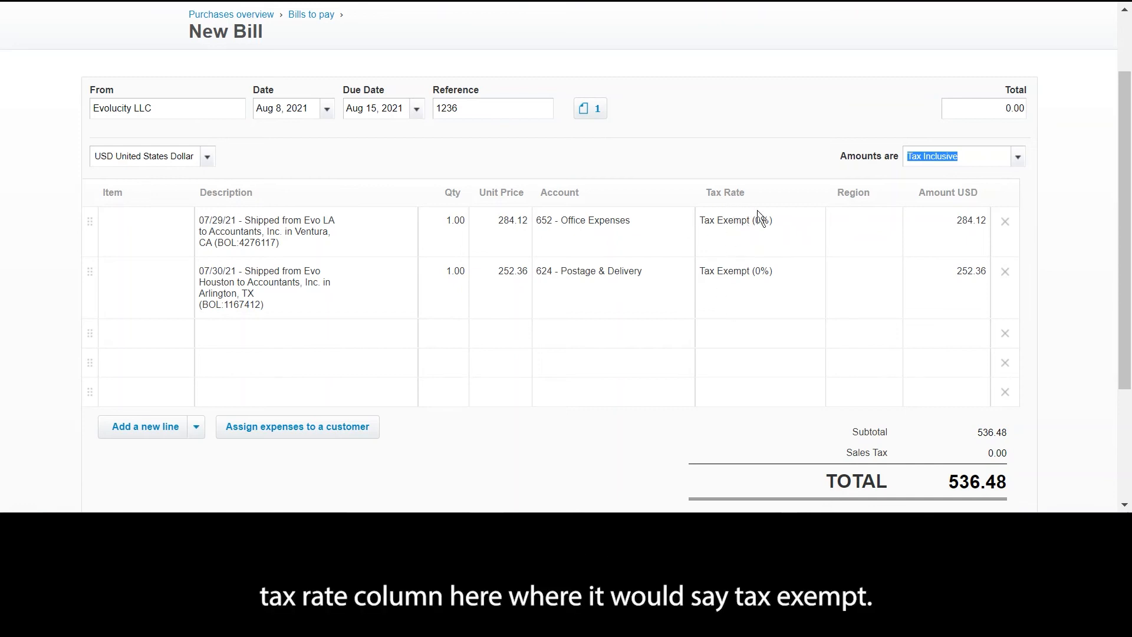
pyautogui.scroll(-3)
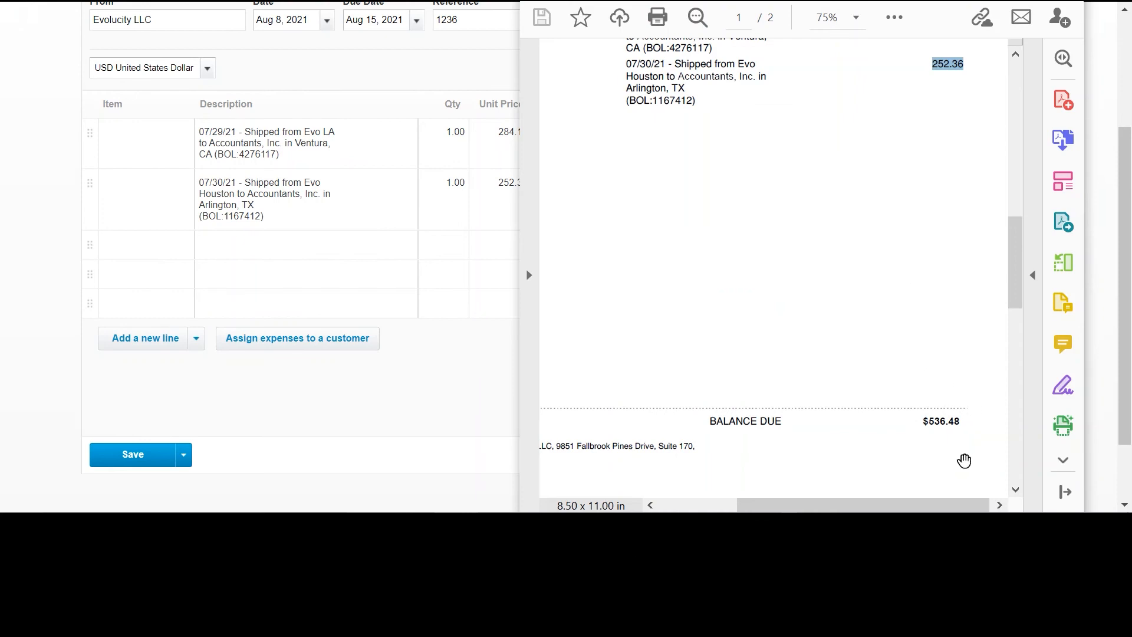
pyautogui.moveTo(871, 443)
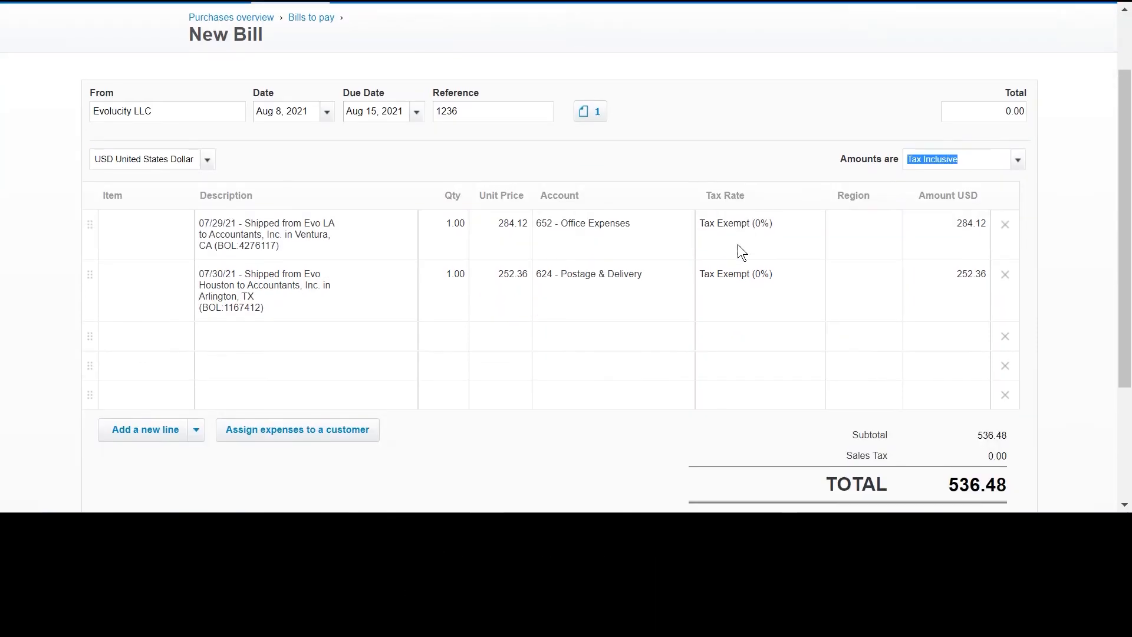
pyautogui.scroll(-3)
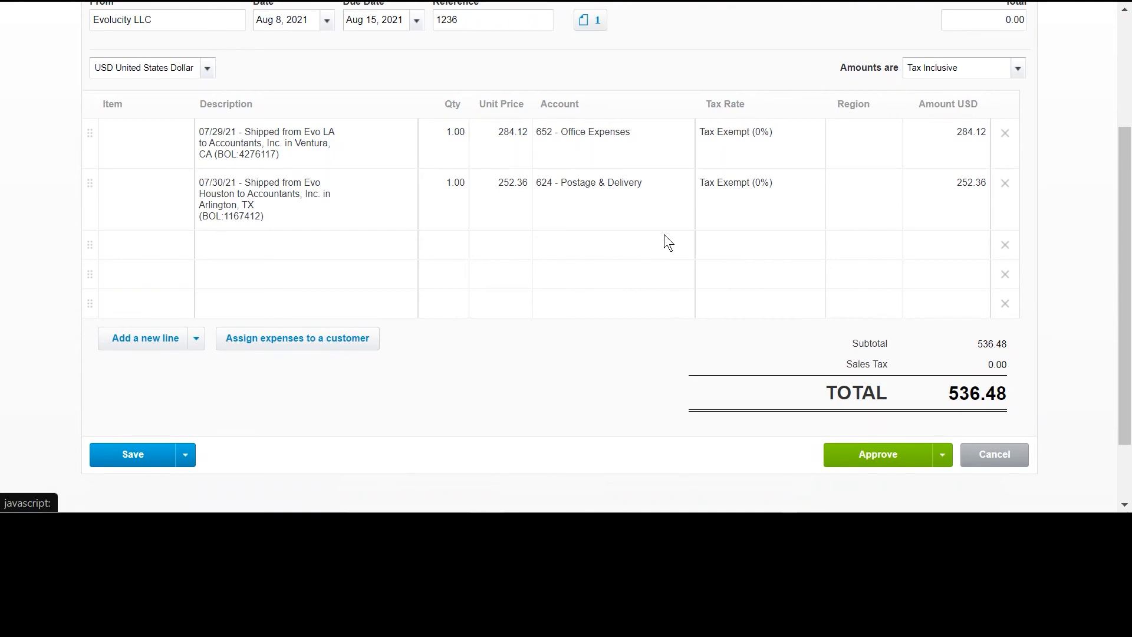
# Step: Approve bill 1236 totalling 536.48
pyautogui.click(878, 455)
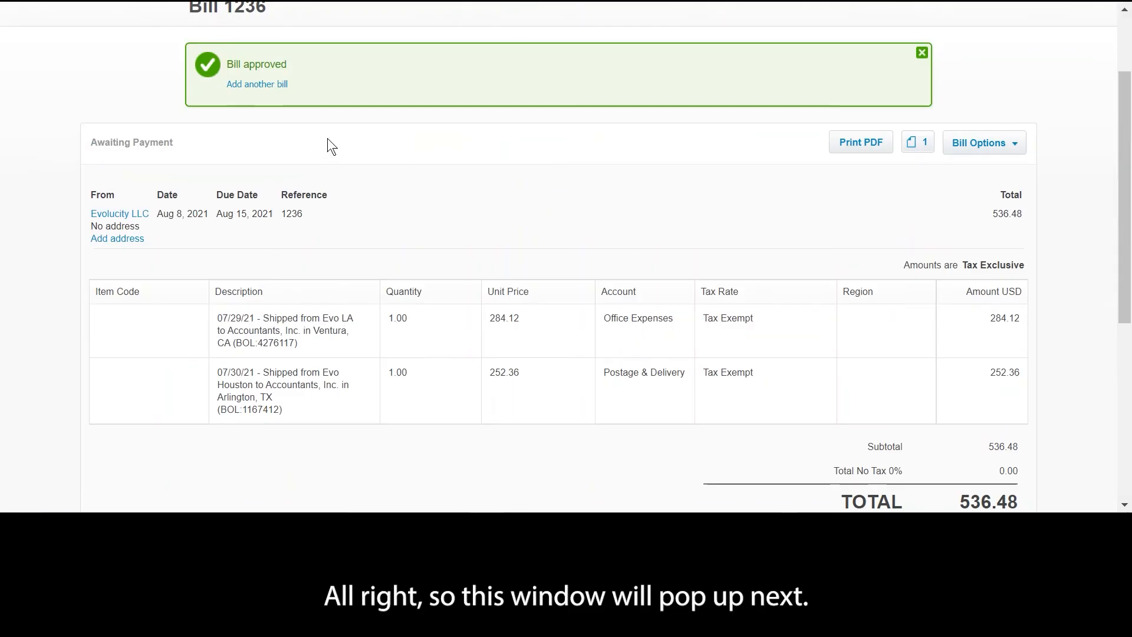
pyautogui.moveTo(125, 145)
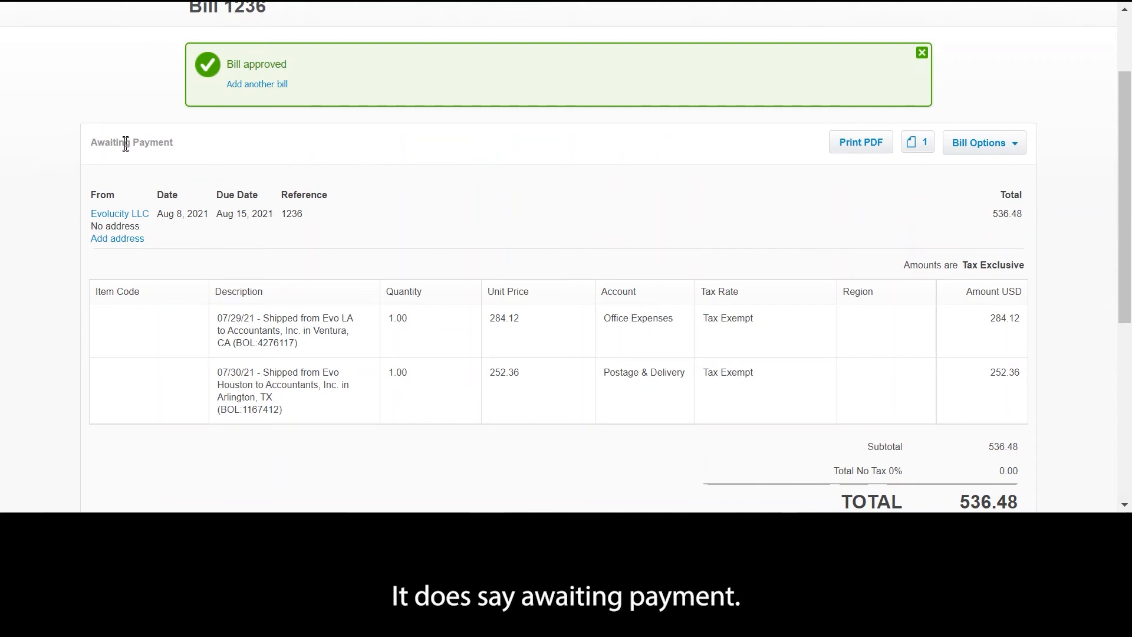
pyautogui.moveTo(284, 164)
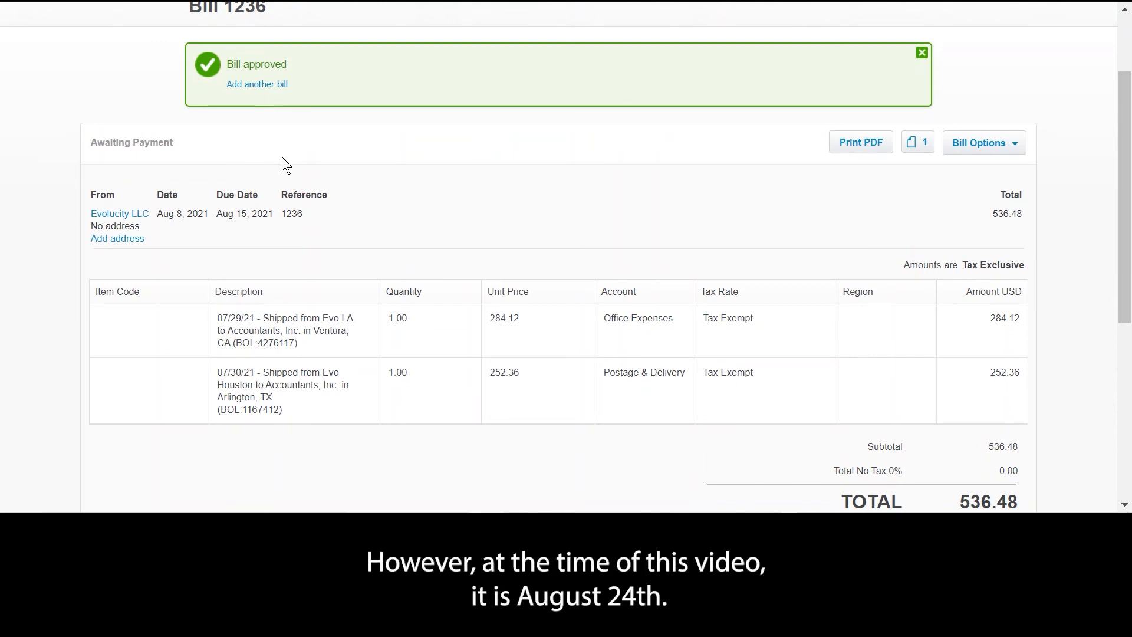
pyautogui.moveTo(263, 229)
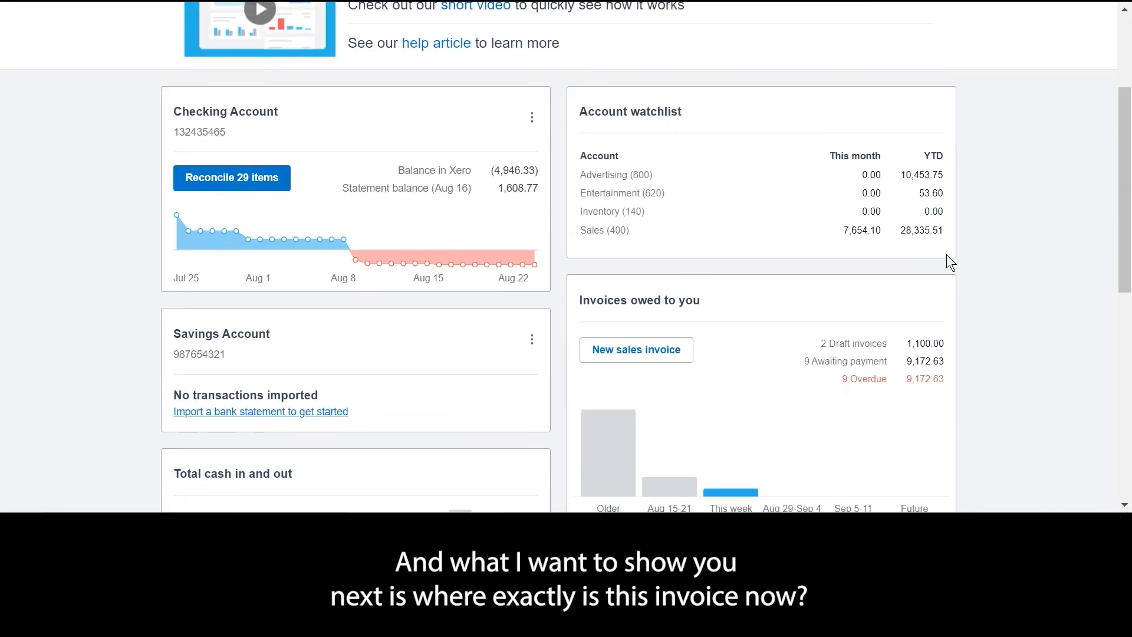
# Step: Open the 12 overdue bills from the dashboard's bills-to-pay panel
pyautogui.scroll(-3)
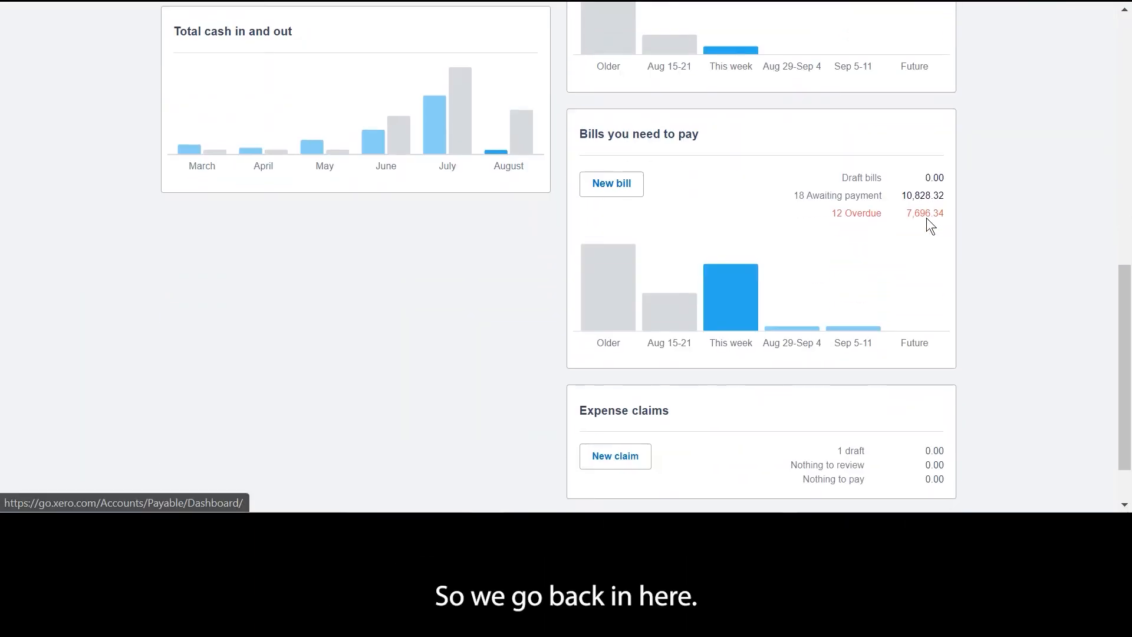
pyautogui.scroll(-3)
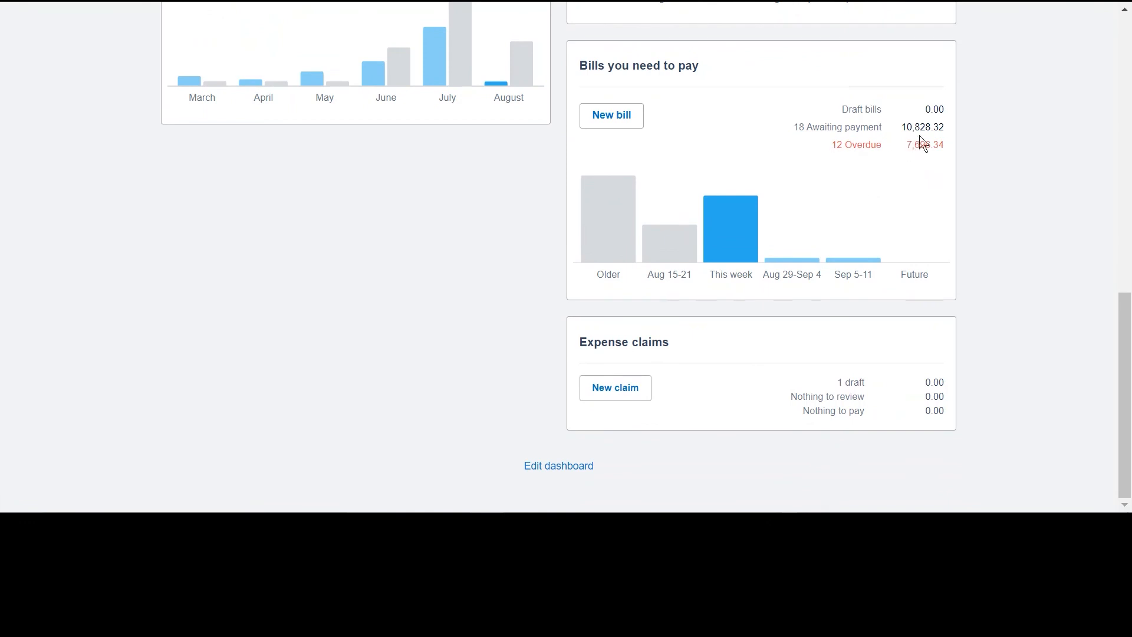
pyautogui.click(924, 146)
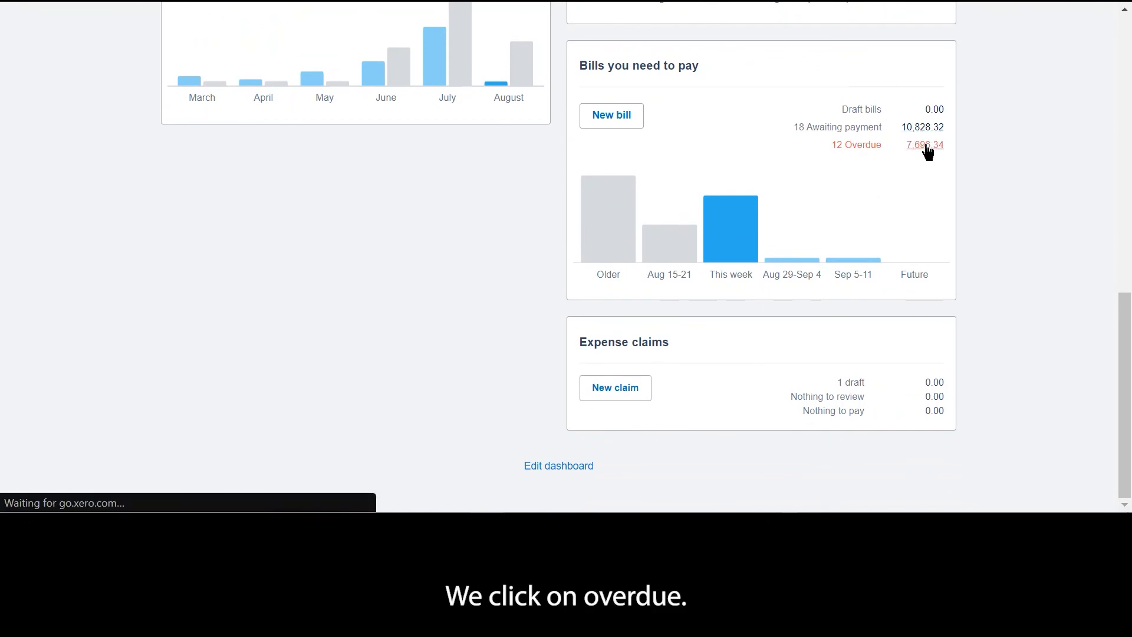
# Step: Open the overdue bills list, showing 12 bills totalling 7,696.34, including Evolucity's bill 1236
pyautogui.click(925, 145)
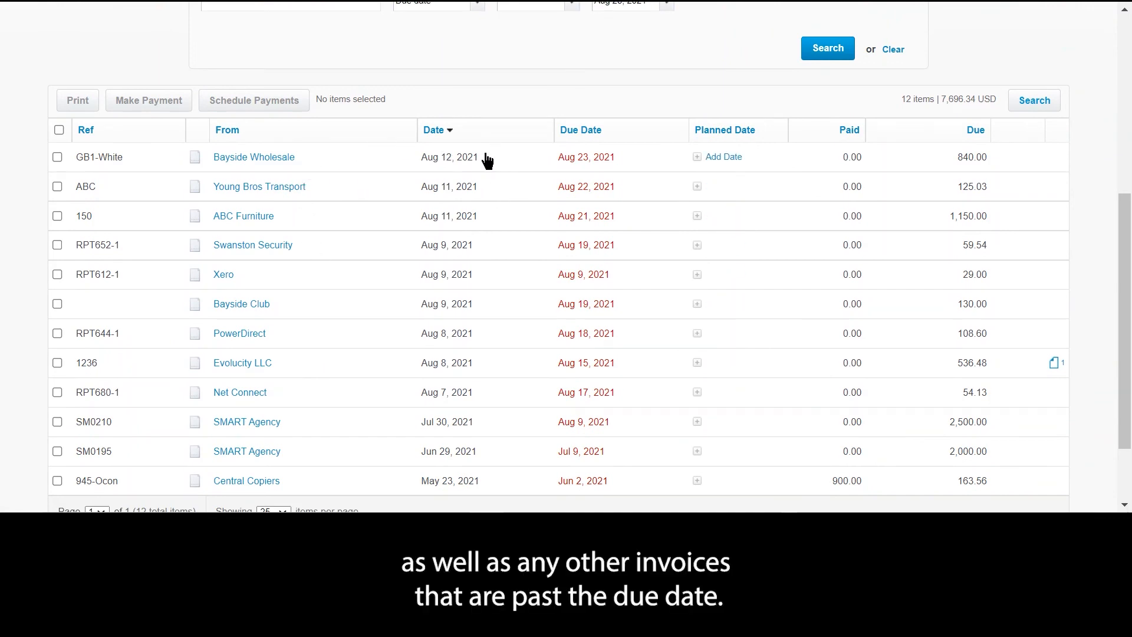
pyautogui.moveTo(506, 170)
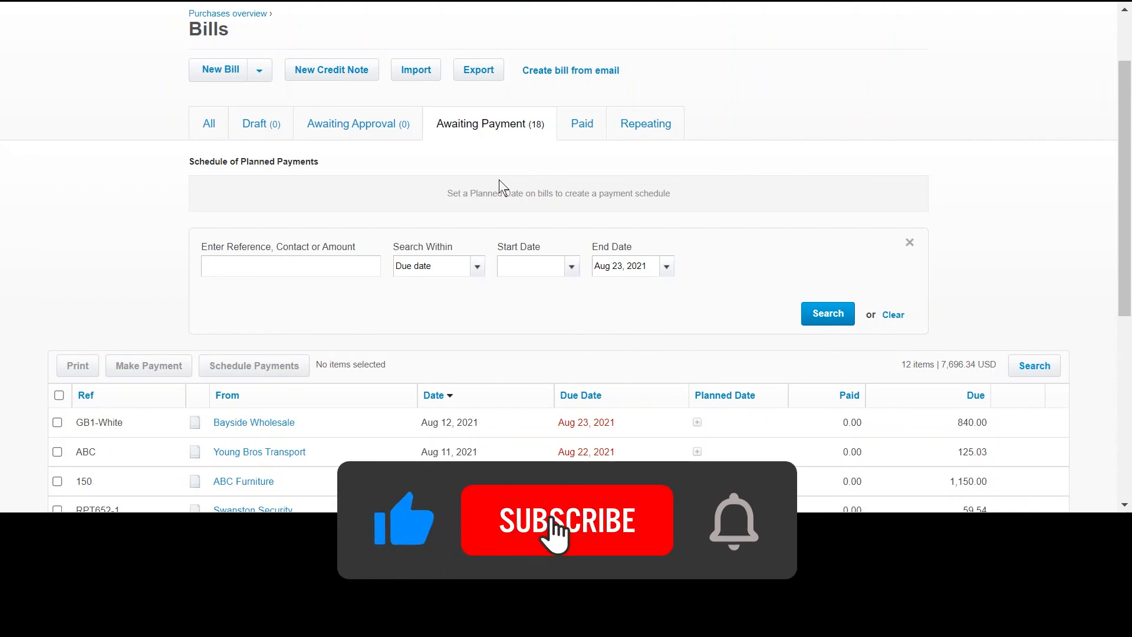
pyautogui.click(567, 520)
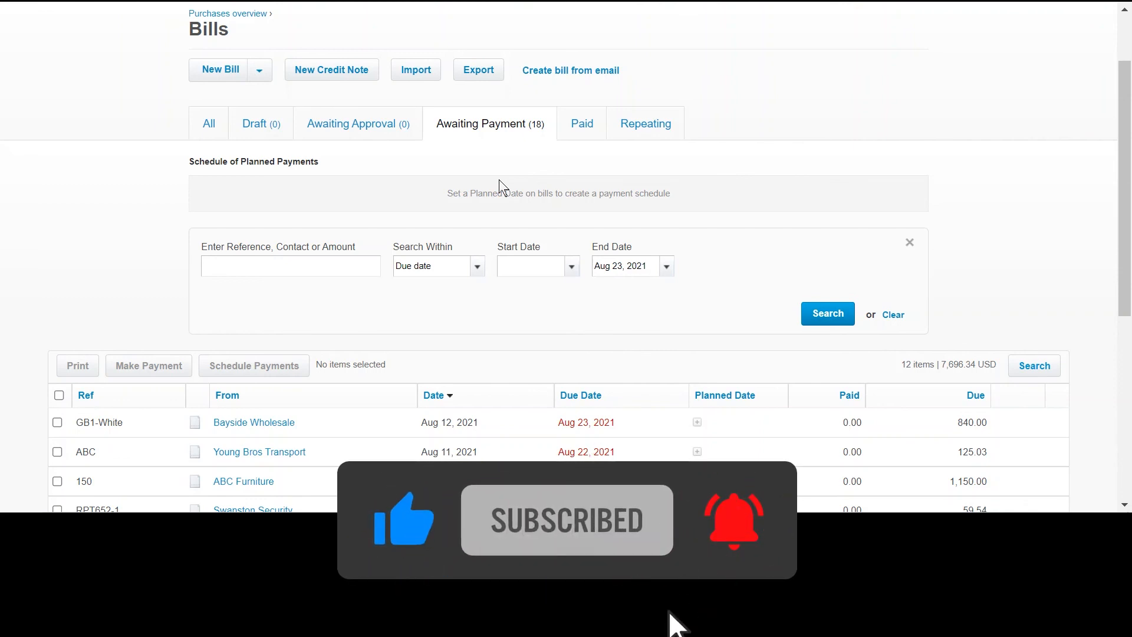